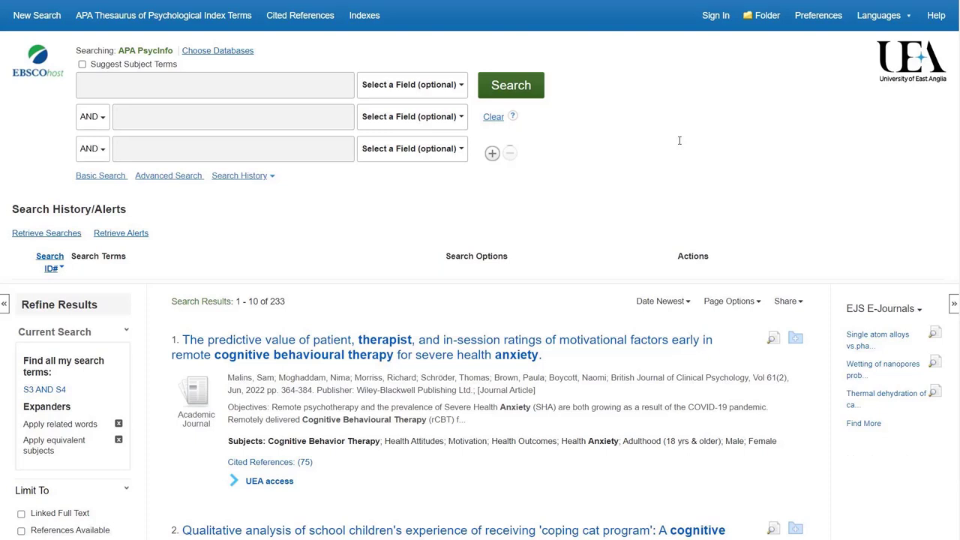
mouse_move(533, 135)
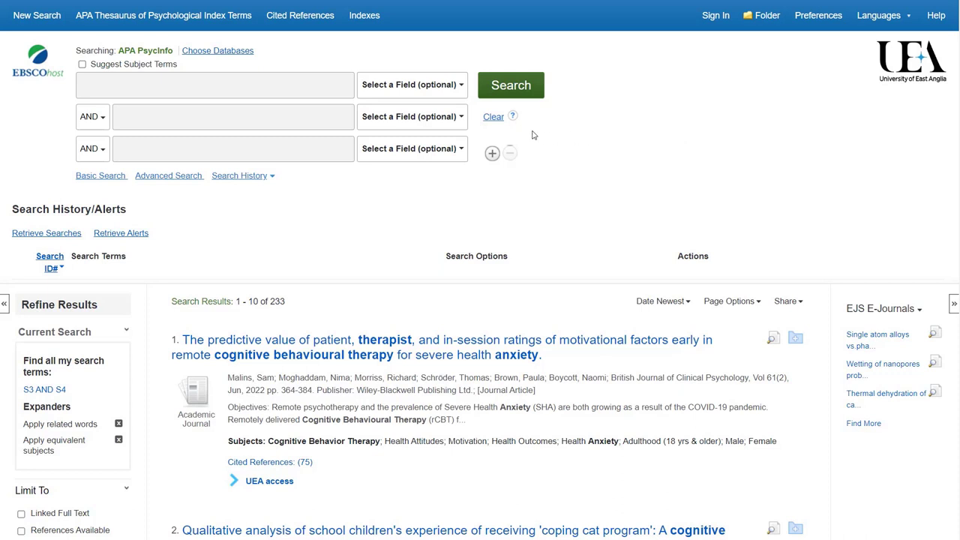
mouse_move(183, 44)
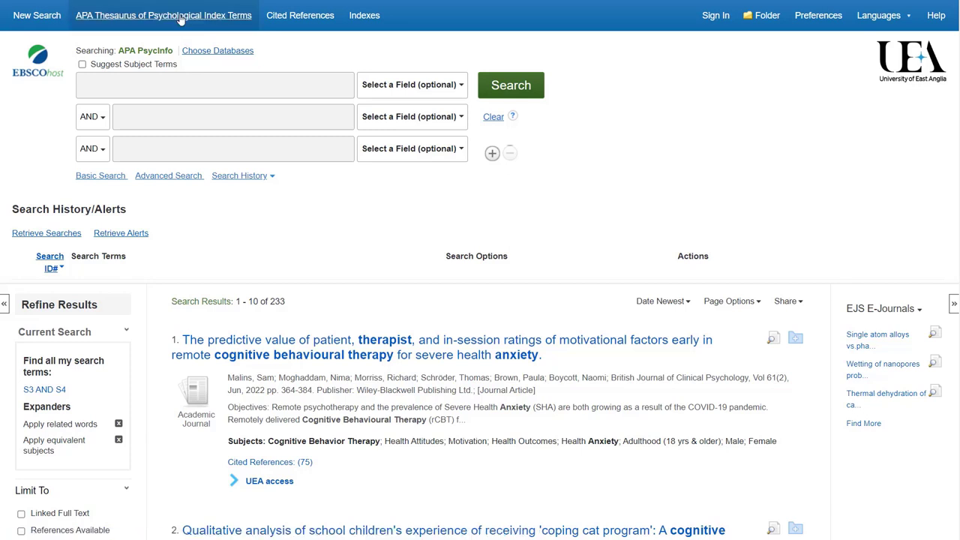
Browse the APA Thesaurus of Psychological Index Terms for 'cognitive behavioral therapy'
click(162, 15)
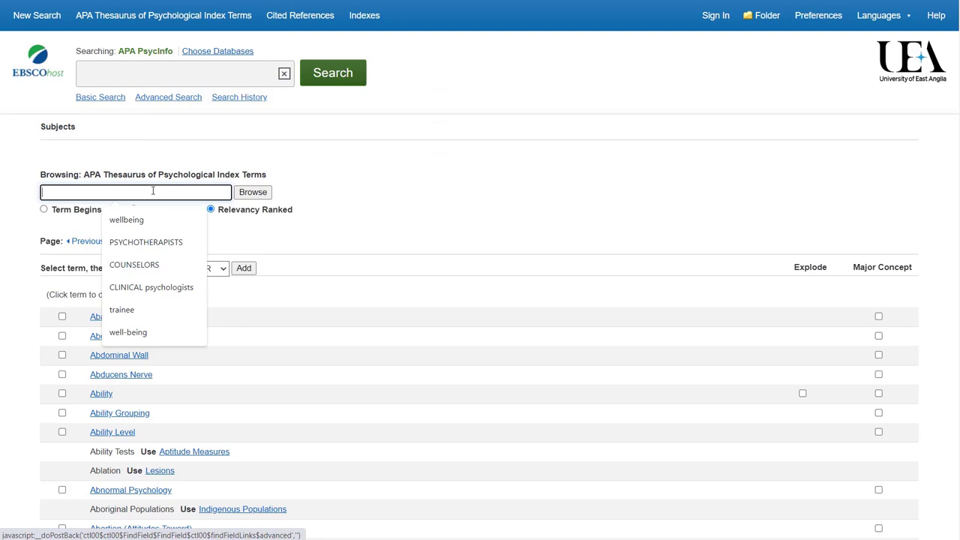
text(cognitive)
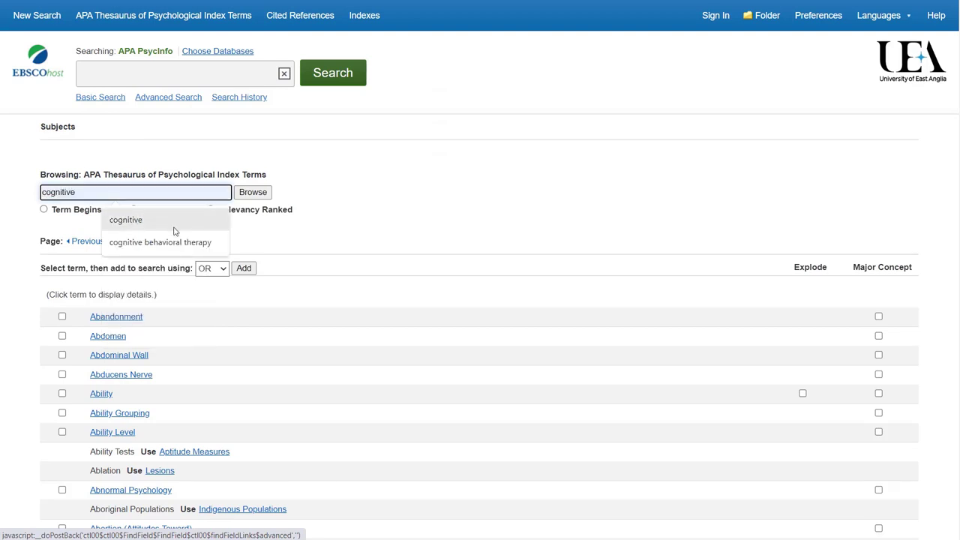
click(159, 241)
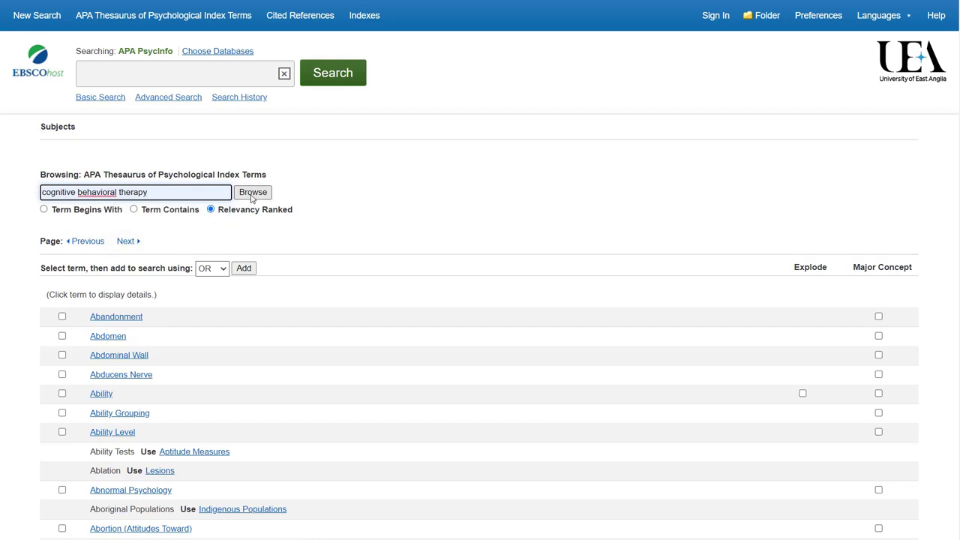
click(252, 192)
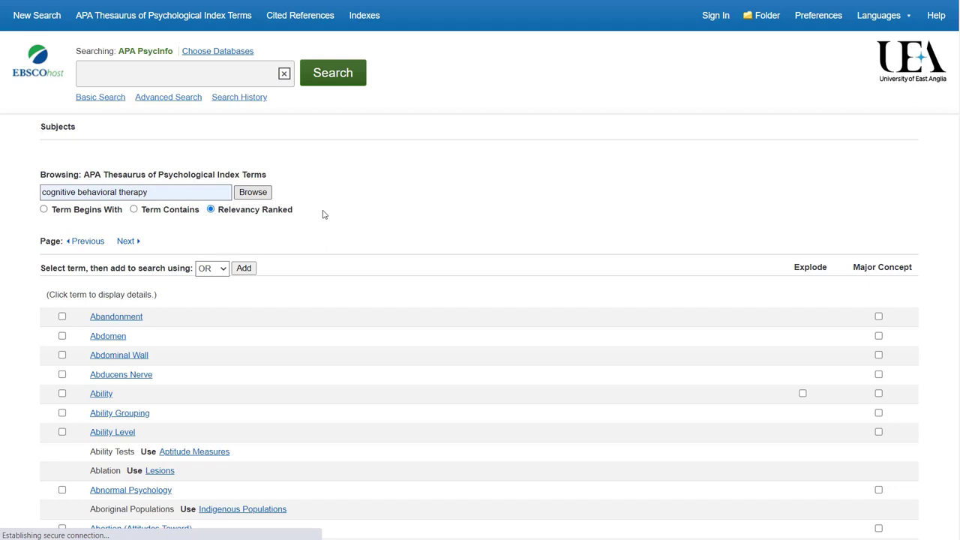
click(252, 192)
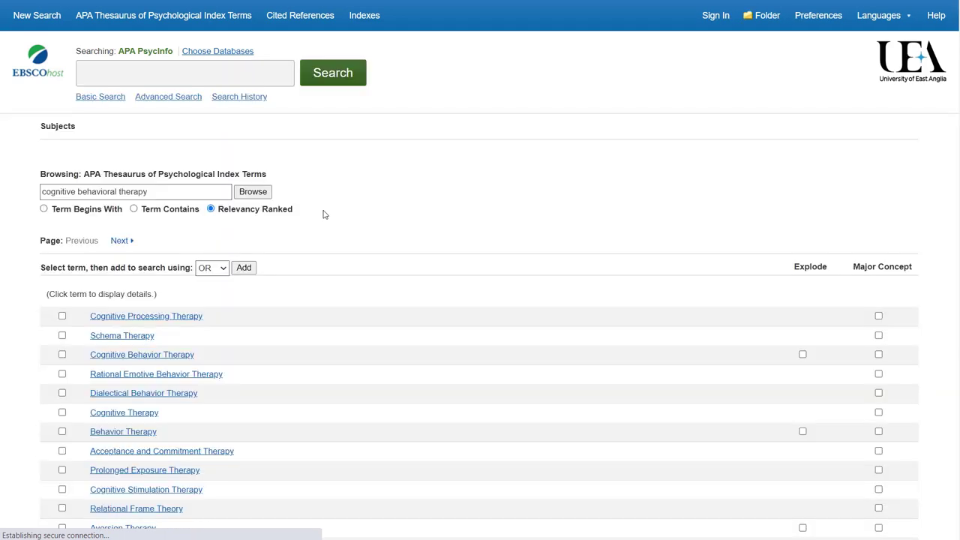
click(183, 72)
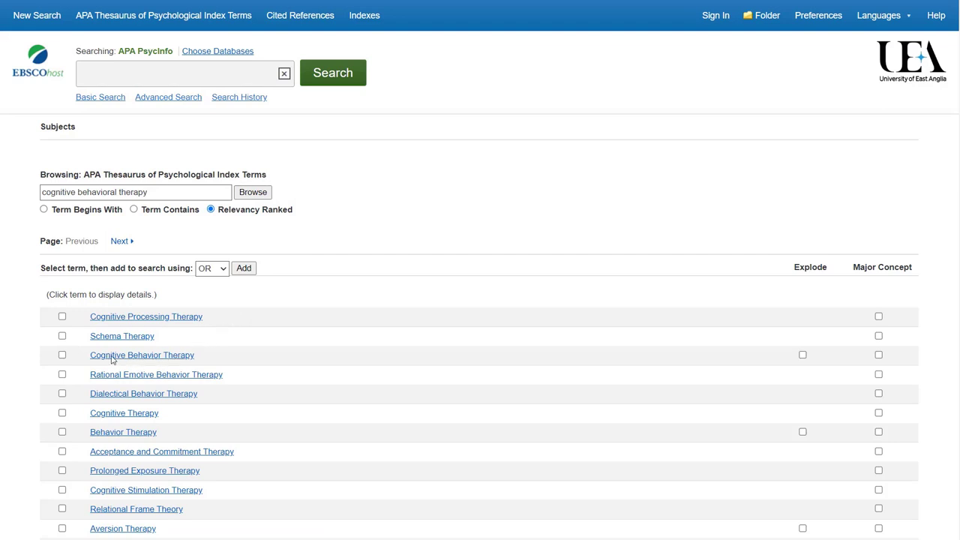
View the Cognitive Behavior Therapy term record with its scope note and related terms
click(141, 354)
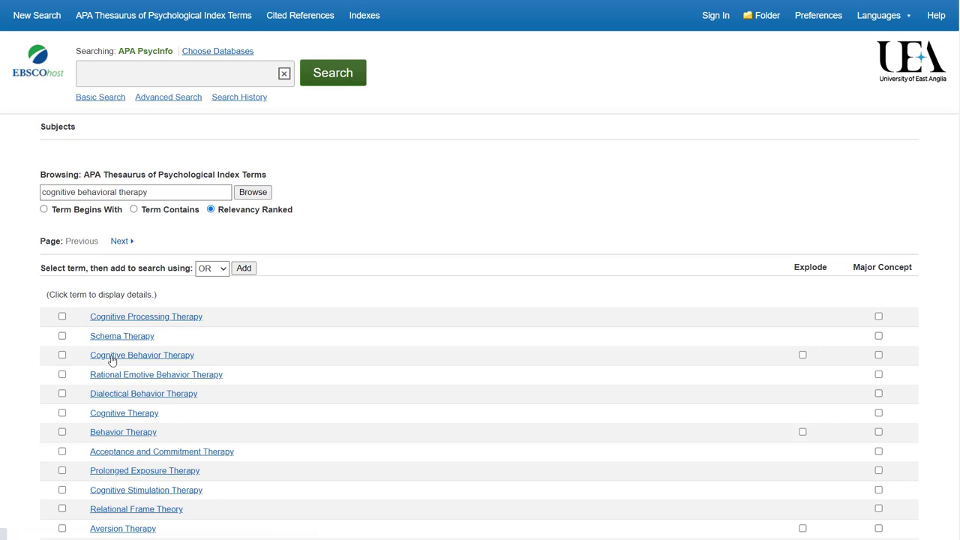
click(141, 354)
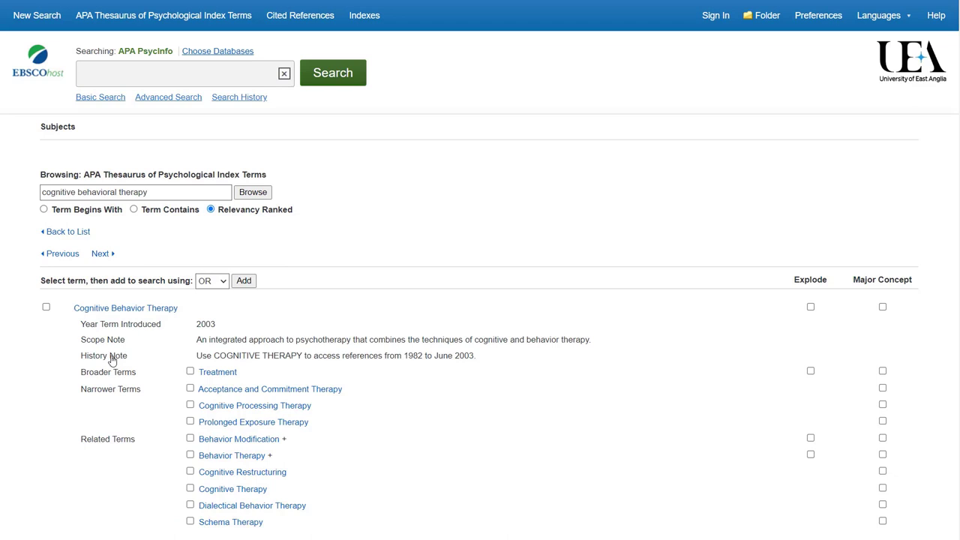
mouse_move(63, 320)
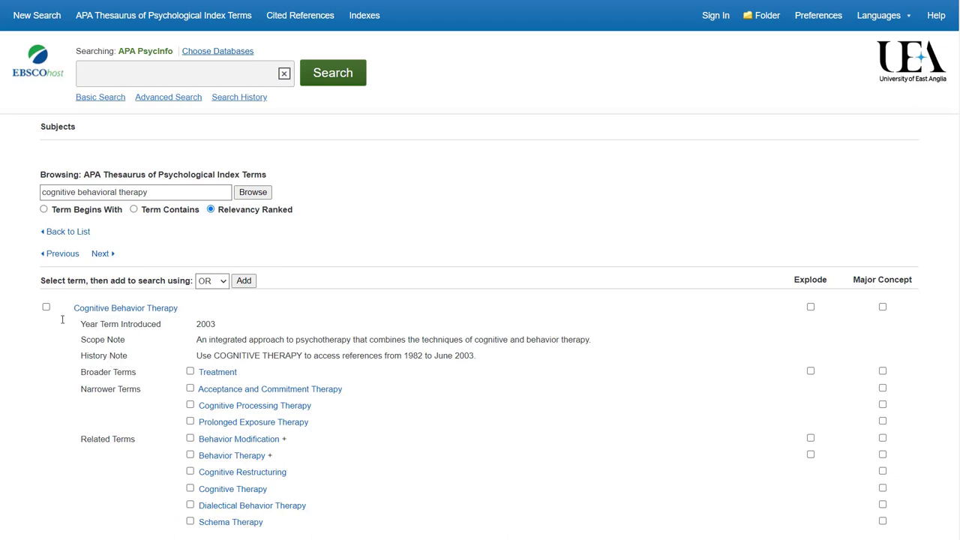
Add Cognitive Behavior Therapy, exploded to its narrower terms, to the search box with OR
click(45, 306)
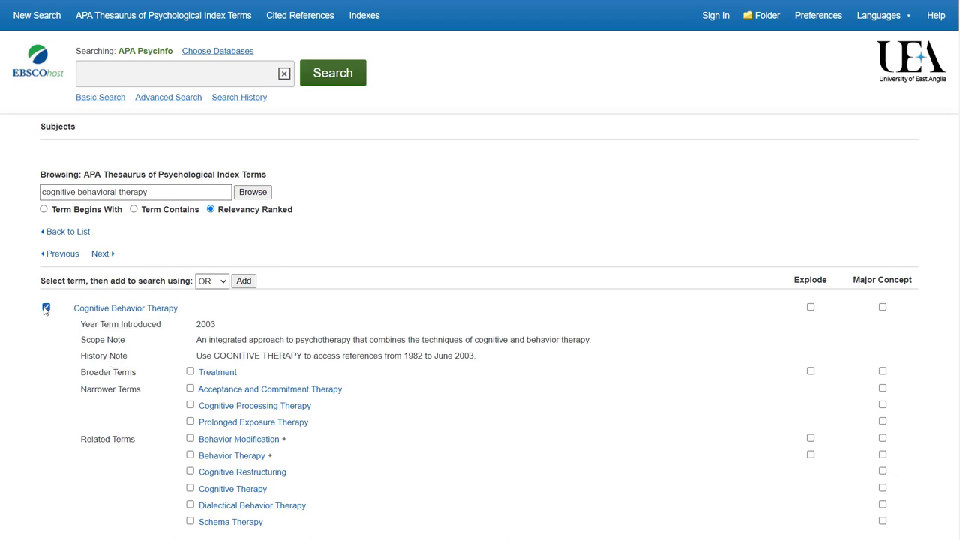
click(45, 306)
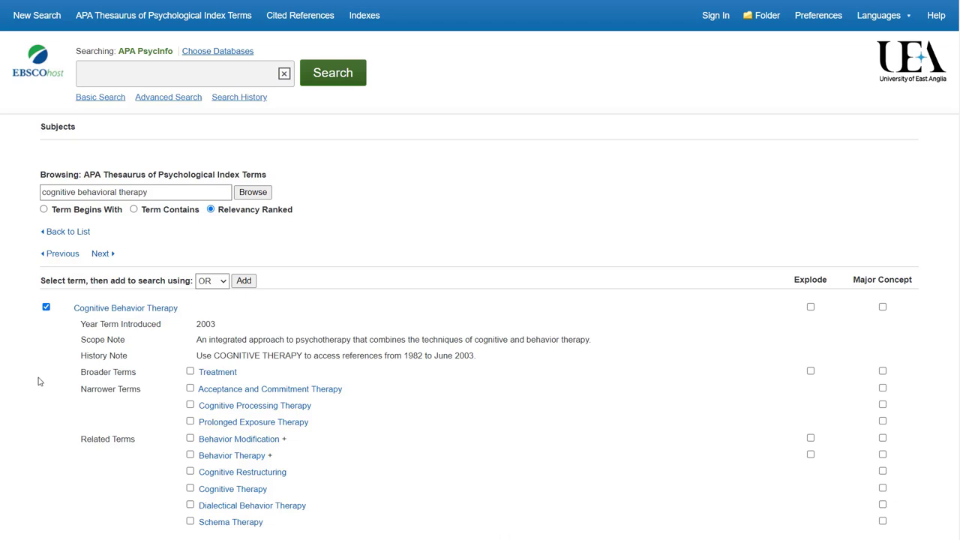
mouse_move(455, 329)
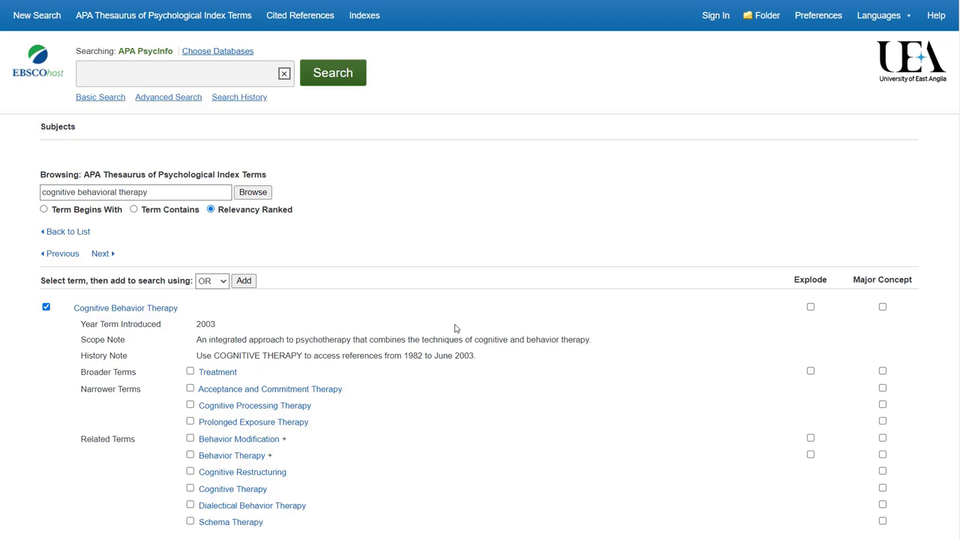
click(810, 306)
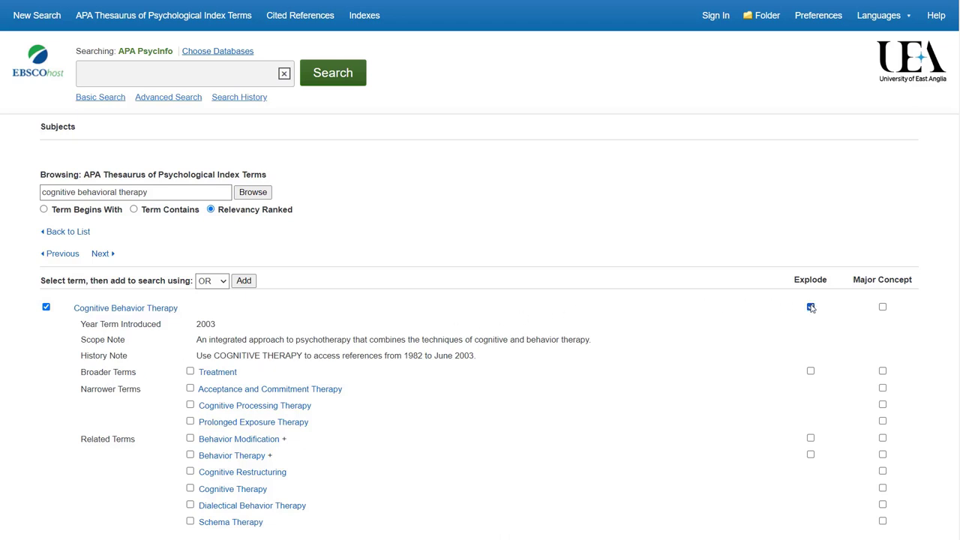
click(811, 306)
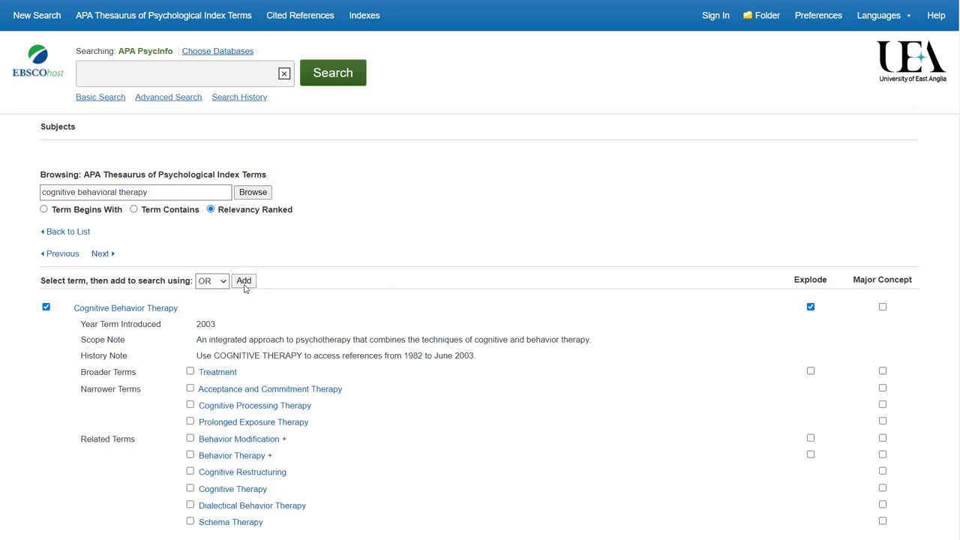
click(243, 280)
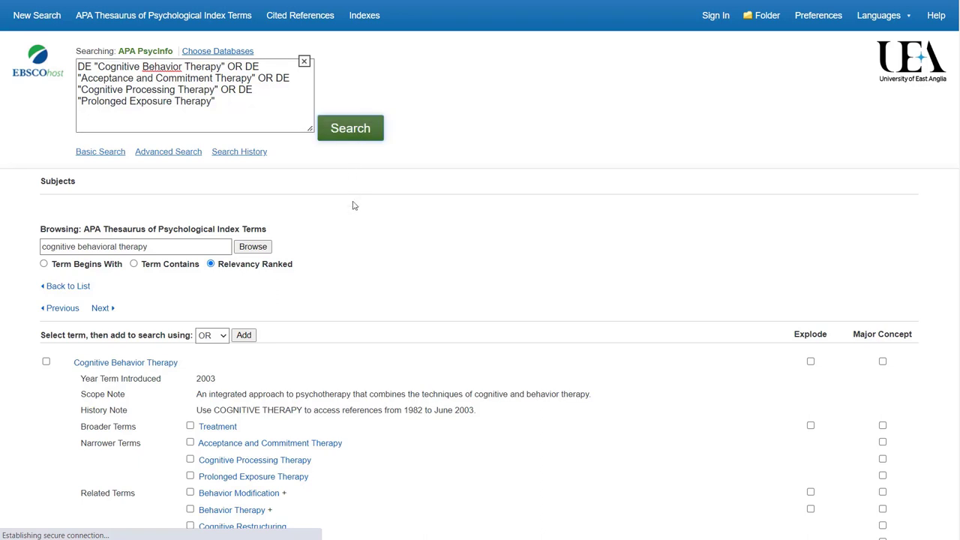
Run the exploded Cognitive Behavior Therapy search as S1 (24,862 results) and clear the box
click(351, 128)
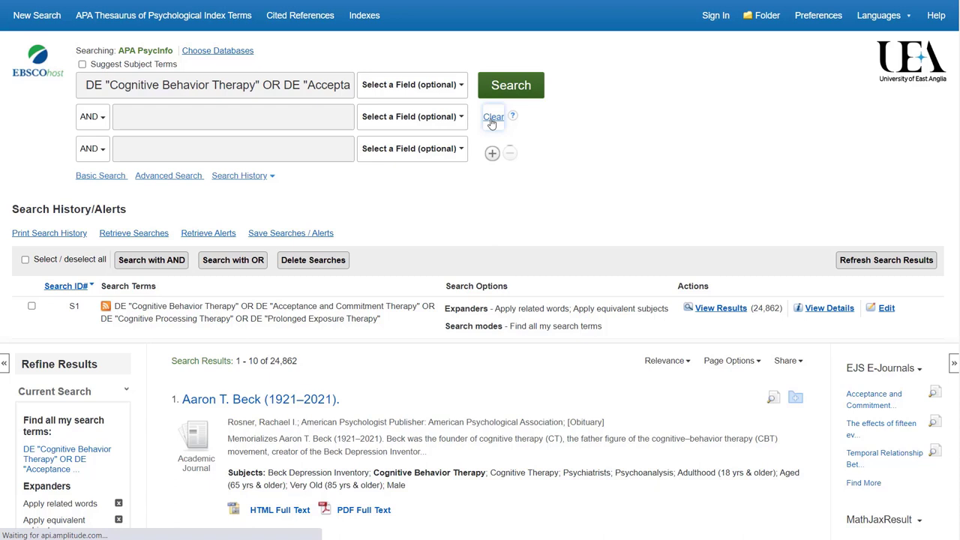
click(492, 117)
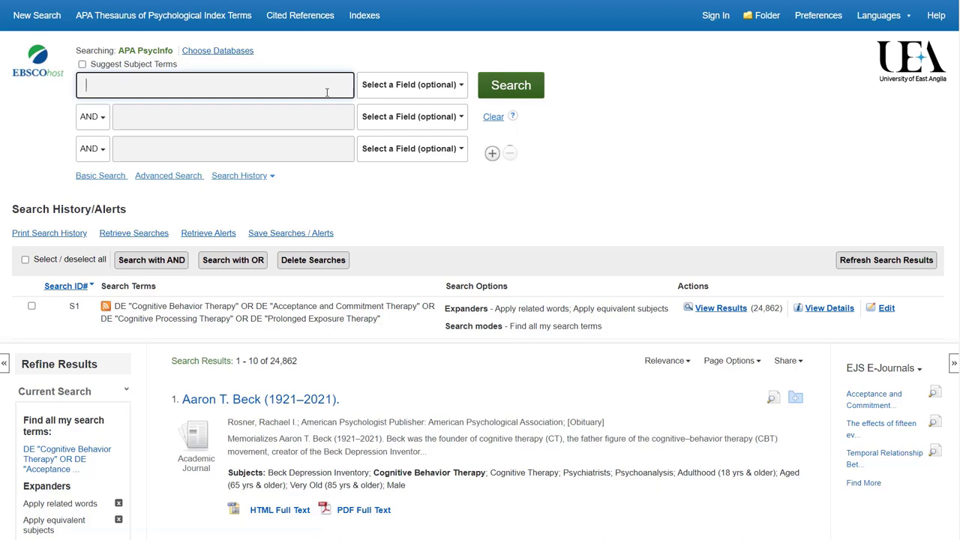
Run a TI Title search for "cognitive behavio* therap*" as S2 (8,435 results)
text("cognitiv)
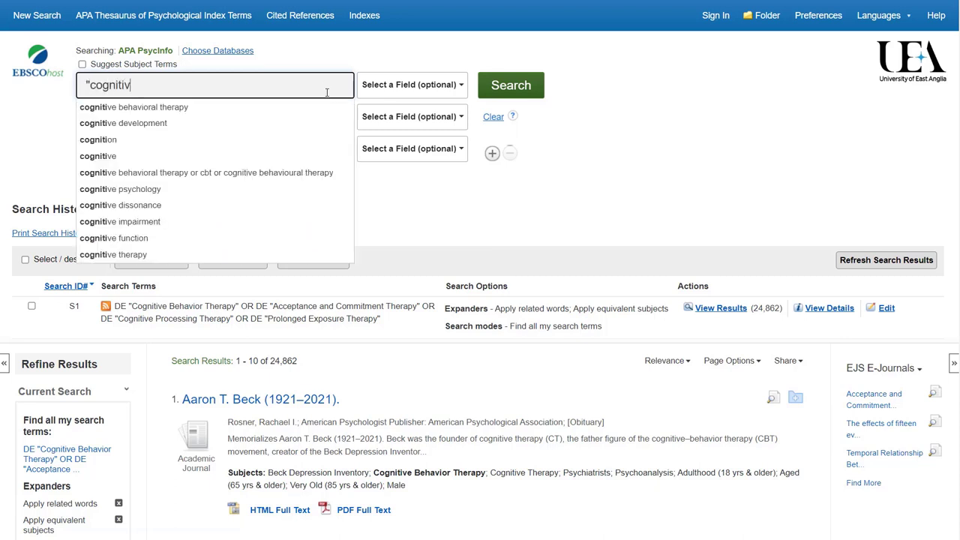
text(e behavio)
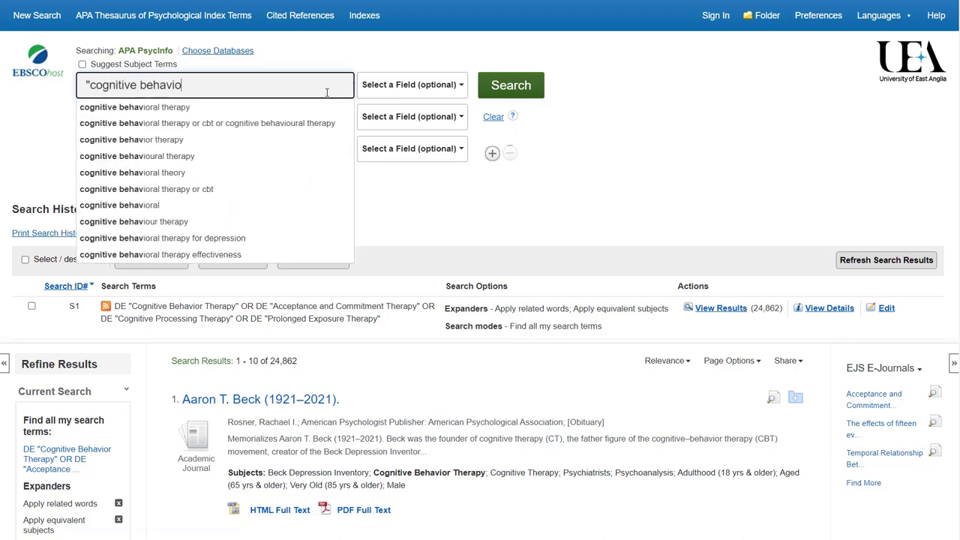
text(* thera)
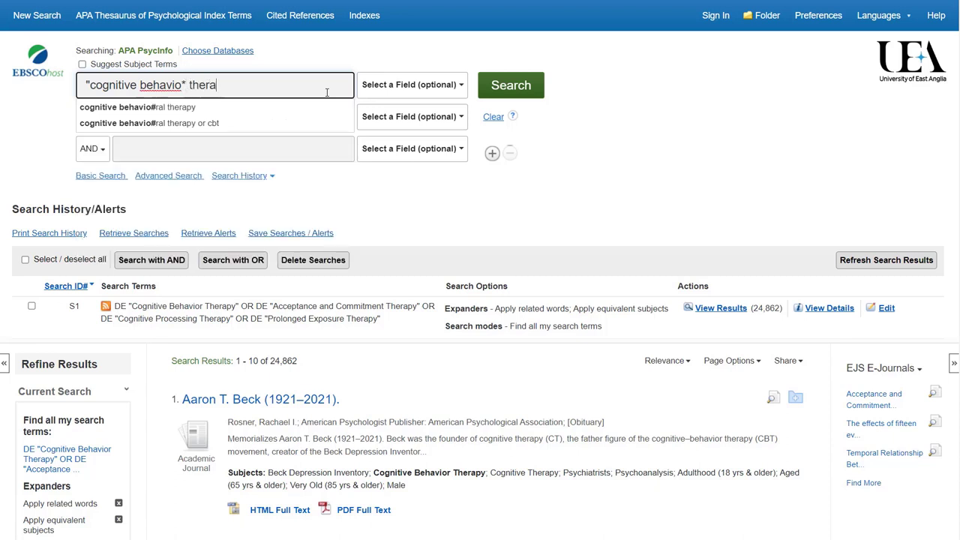
text(p*")
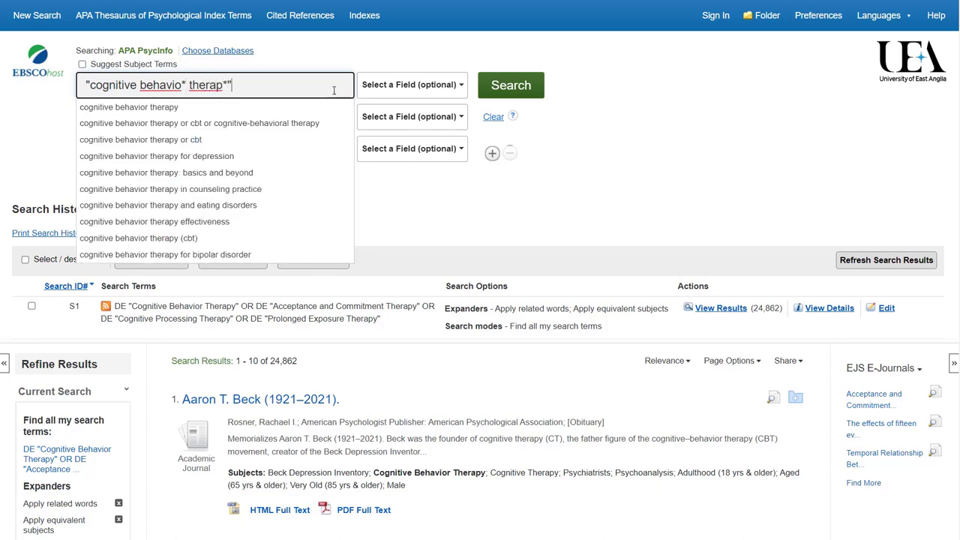
click(411, 84)
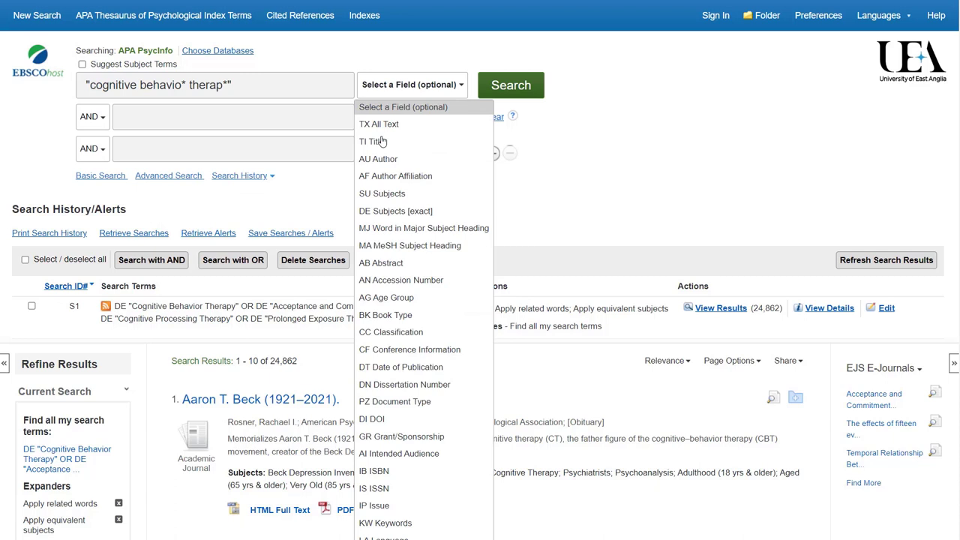
click(372, 141)
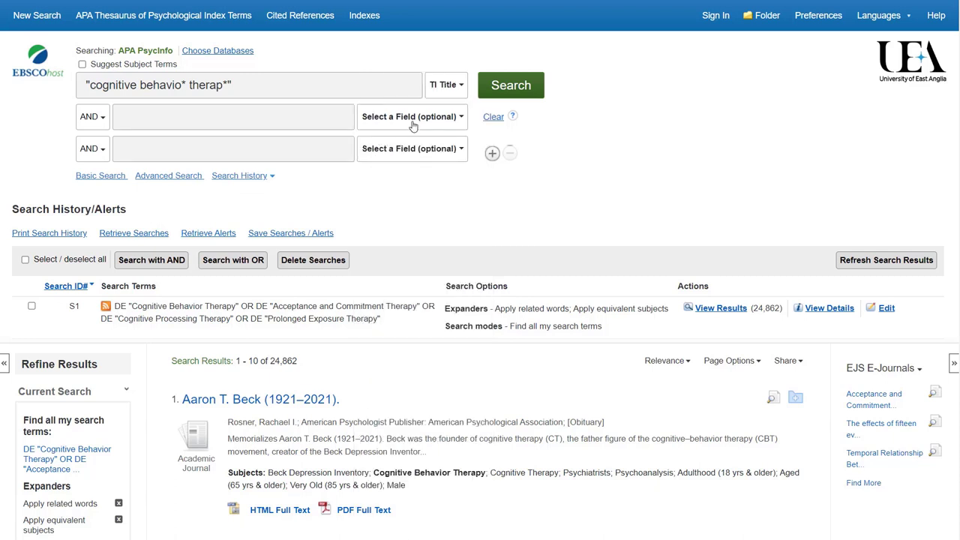
click(510, 84)
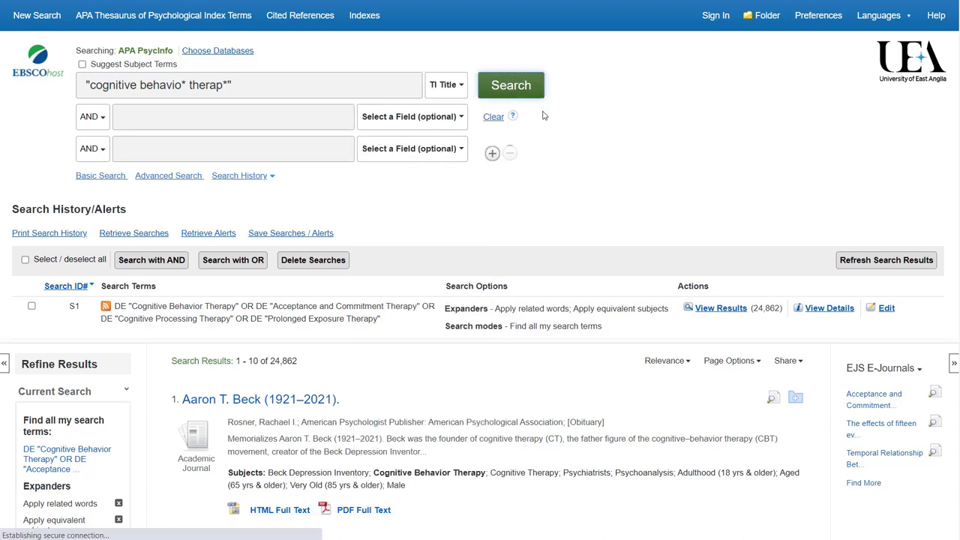
click(510, 84)
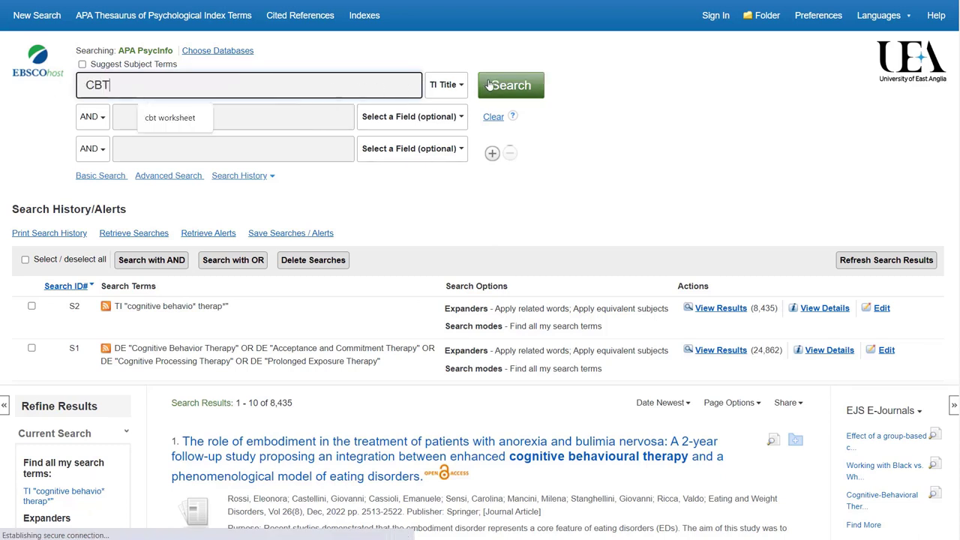
Run the title search for CBT as S3 (1,809 results) and clear the search boxes
click(510, 84)
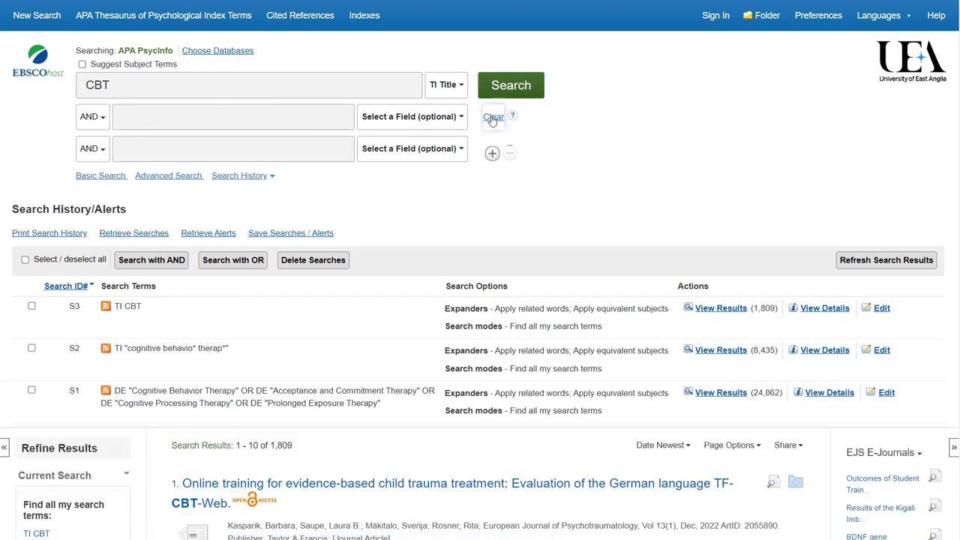
click(492, 117)
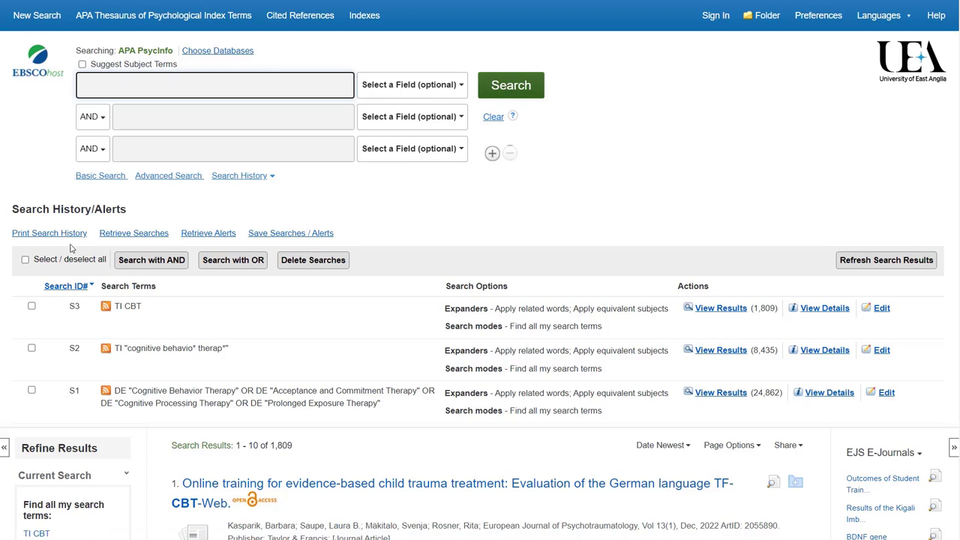
Combine S1, S2 and S3 with OR into S4 (26,593 results) and clear the boxes
click(24, 260)
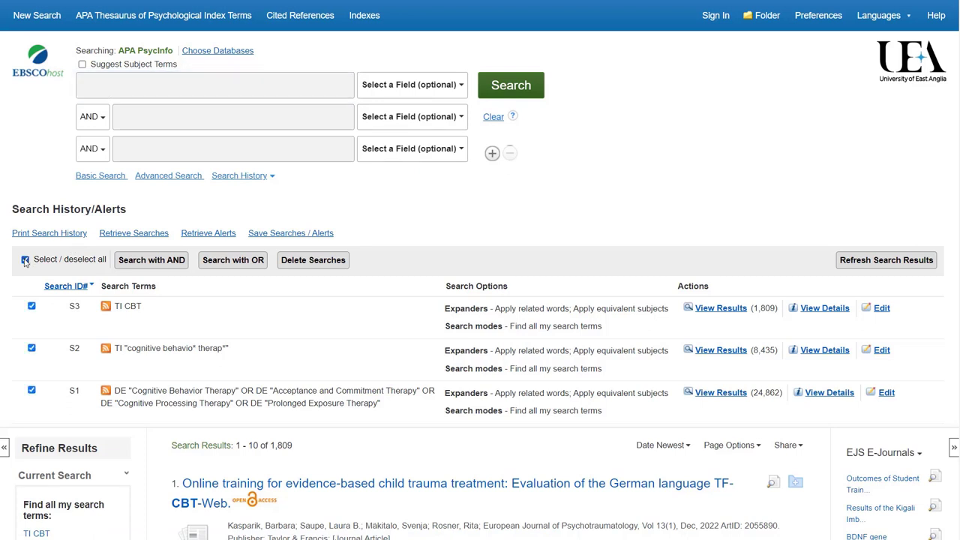
click(24, 258)
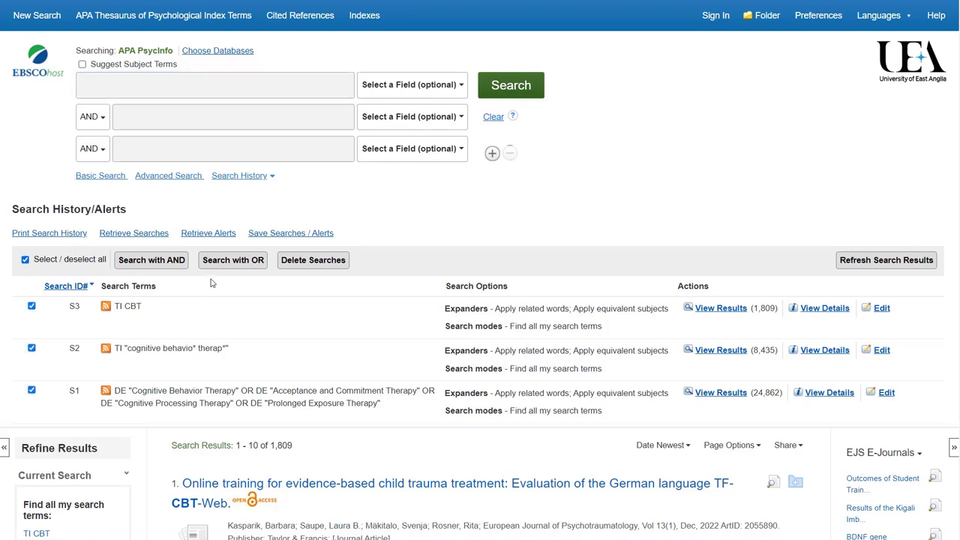
click(233, 261)
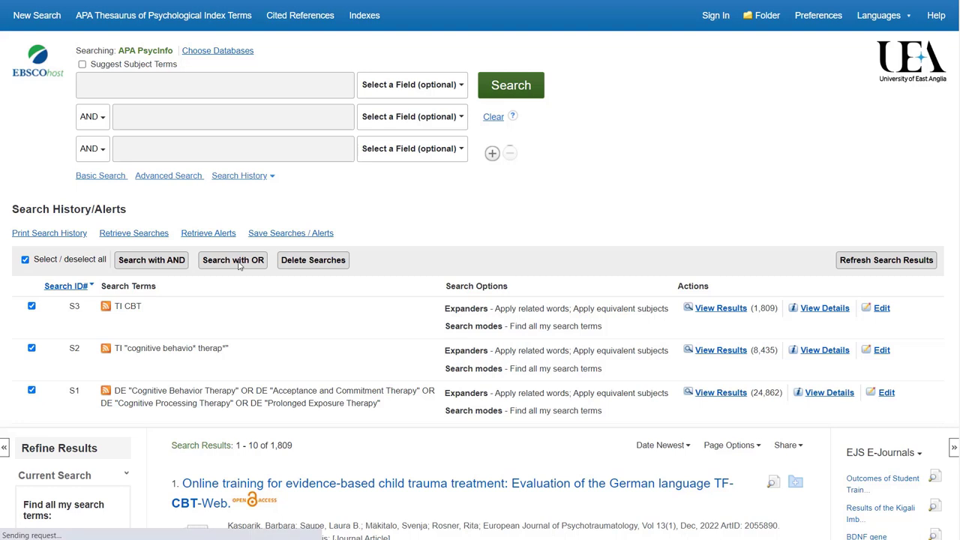
mouse_move(241, 285)
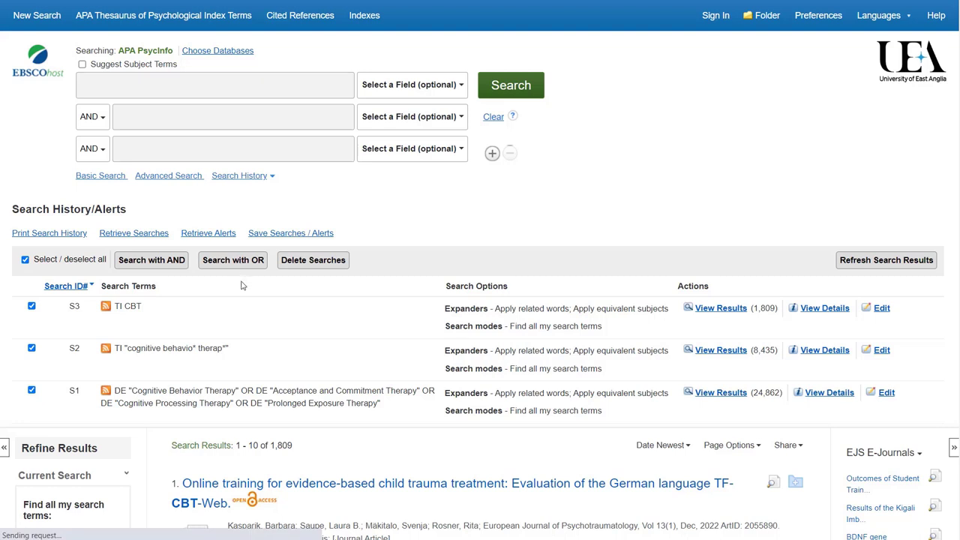
click(233, 260)
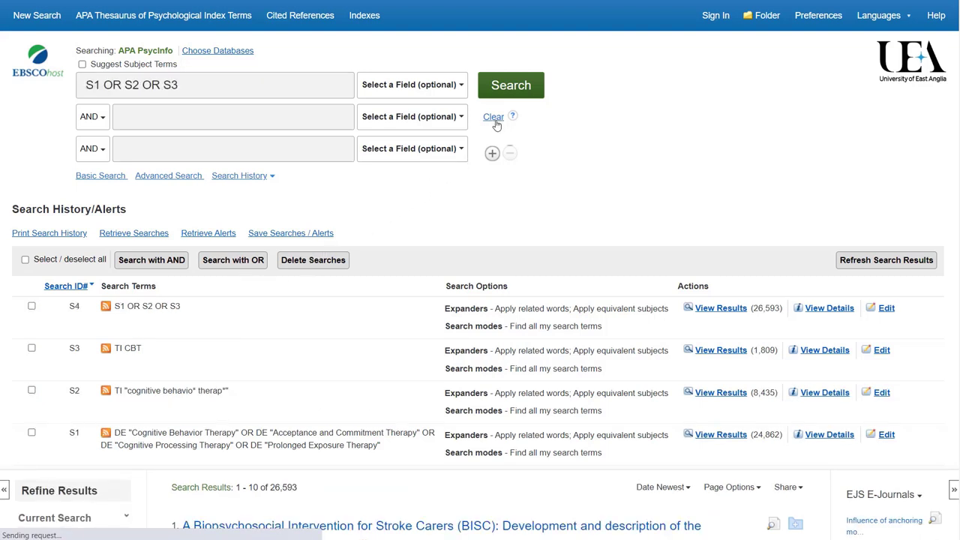
click(492, 117)
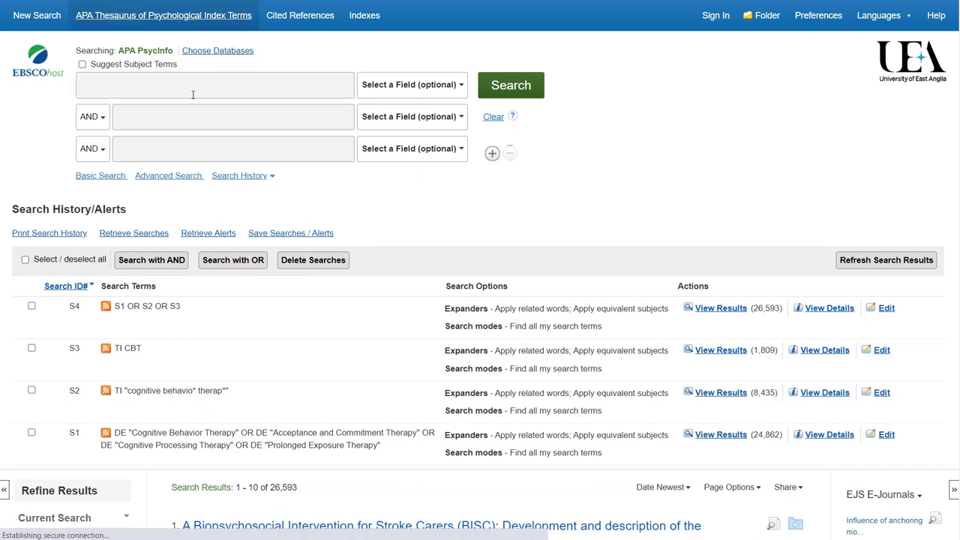
Browse the psychological index thesaurus for 'anxiety'
click(162, 15)
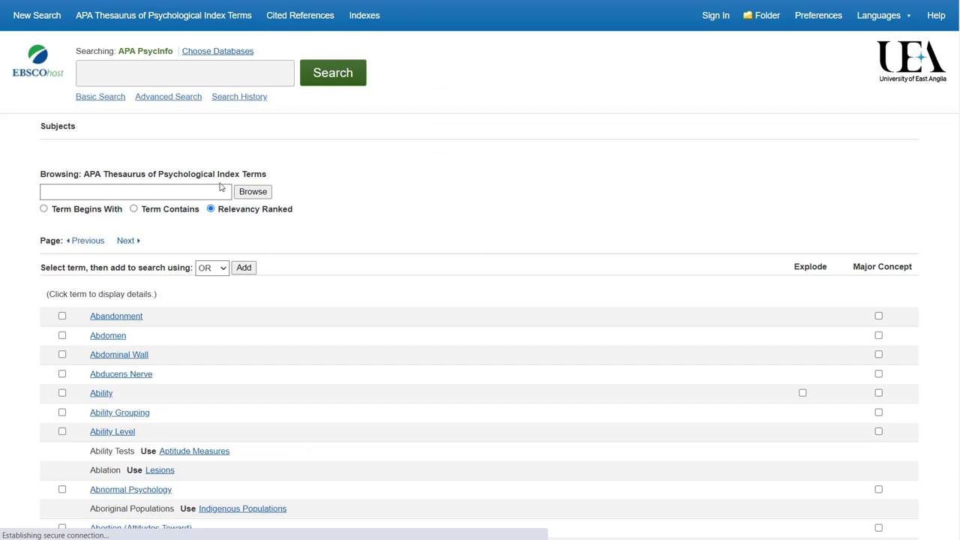
click(135, 192)
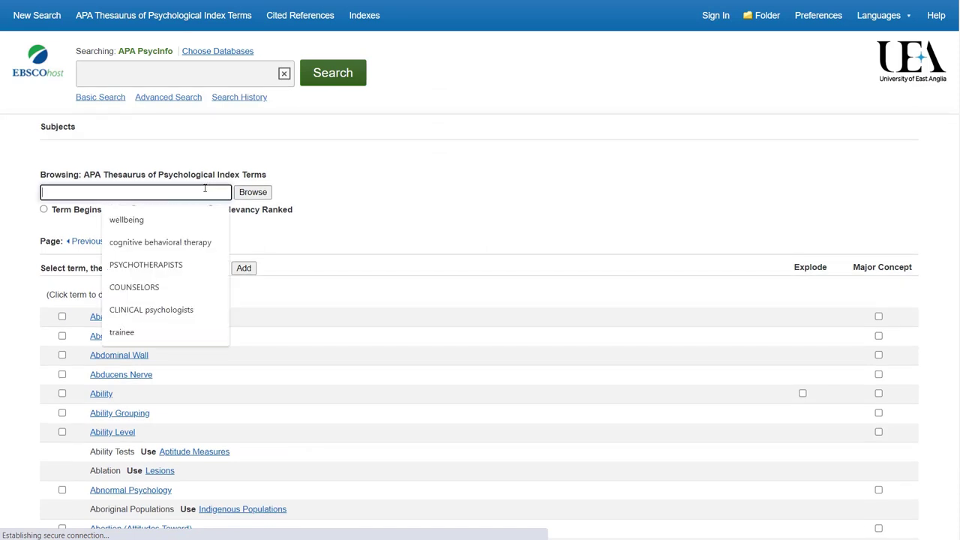
text(anxiety)
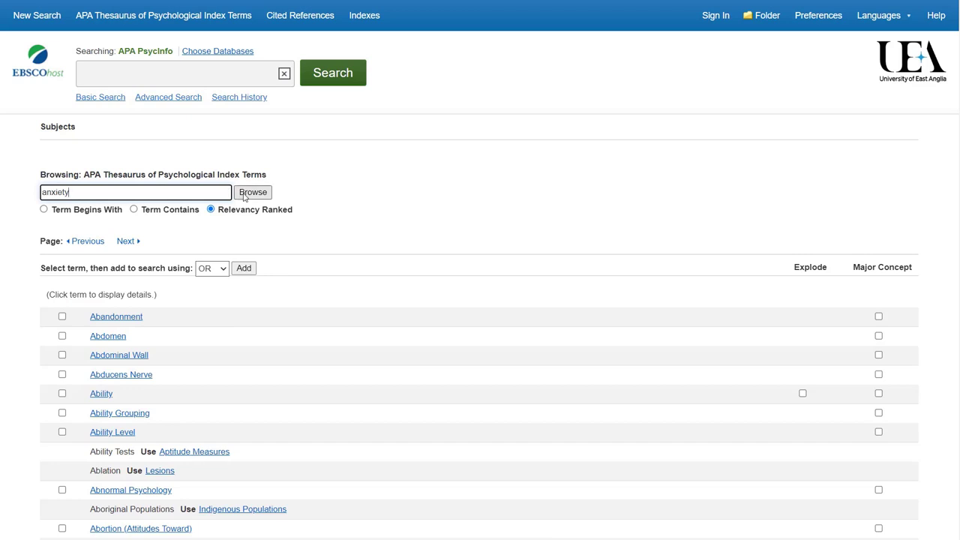
click(252, 192)
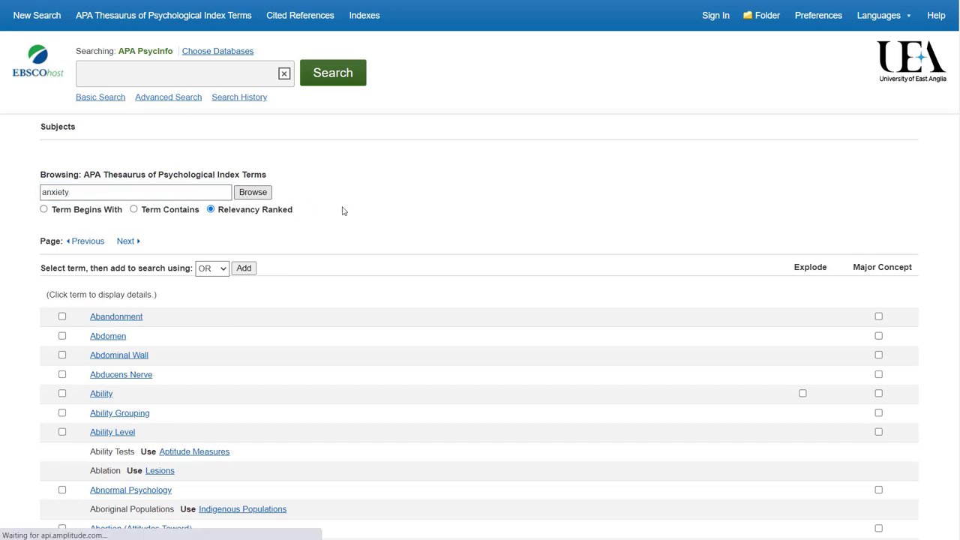
click(252, 192)
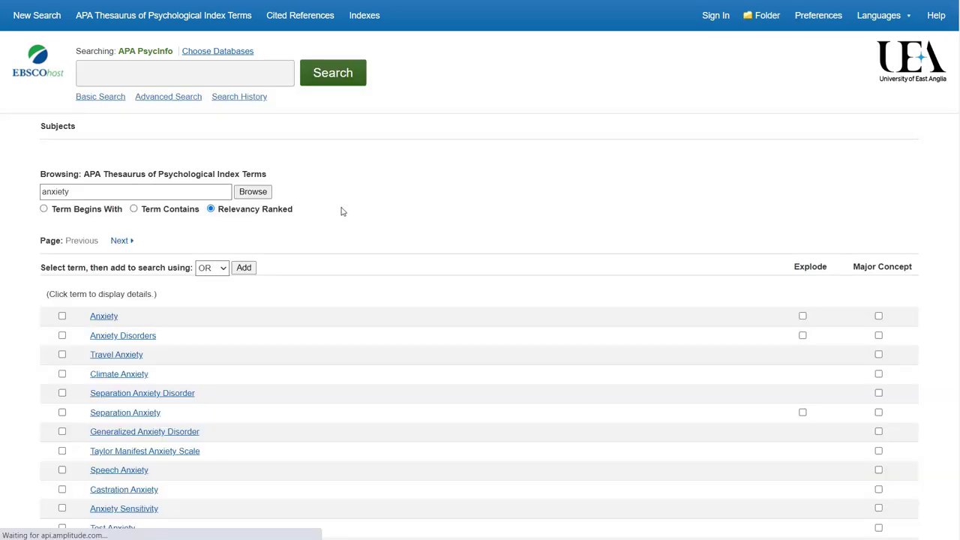
click(180, 72)
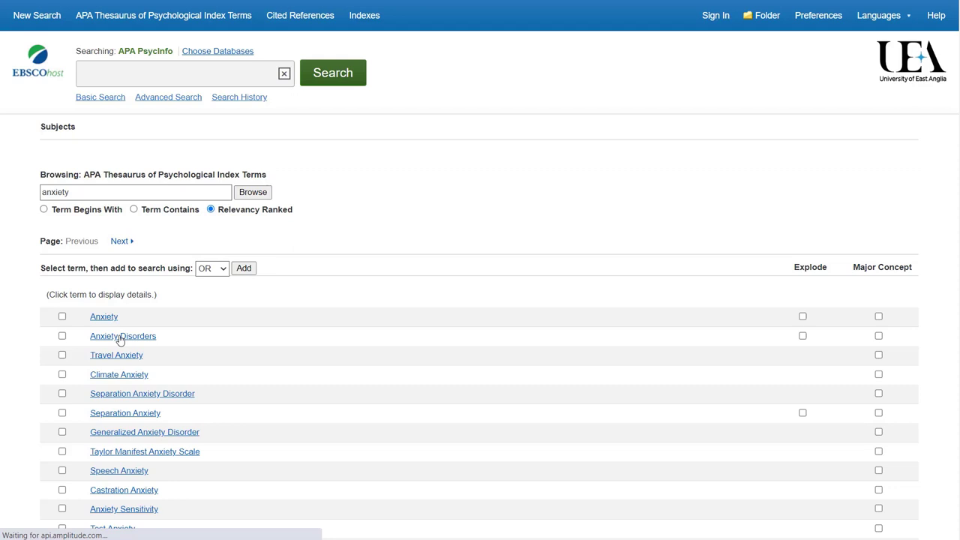
View the Anxiety Disorders term record, reviewing its scope note, narrower and related terms
click(123, 337)
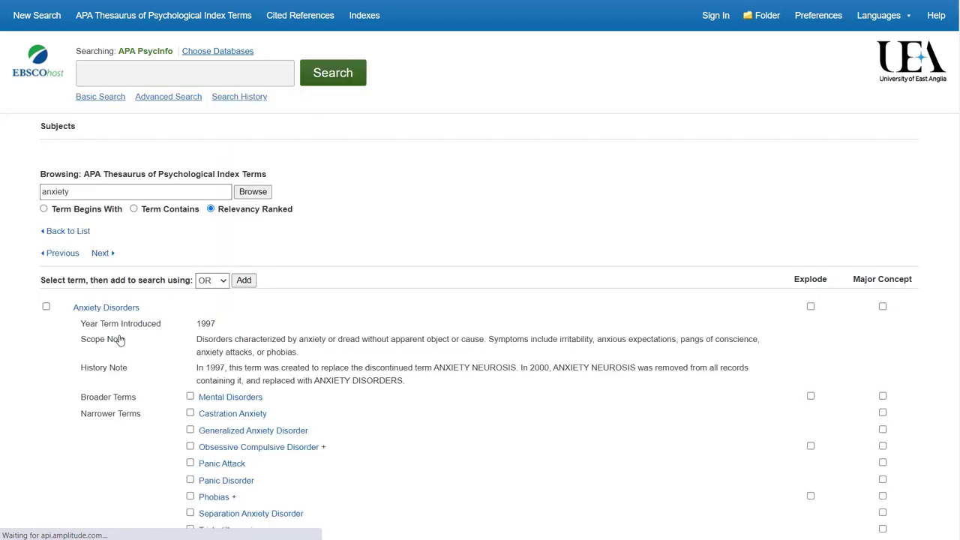
click(180, 72)
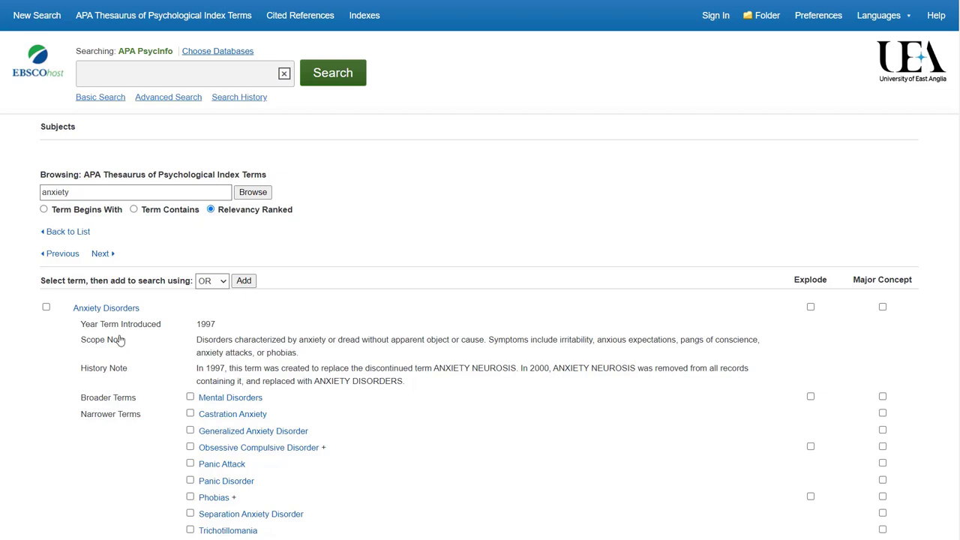
scroll(down, 3)
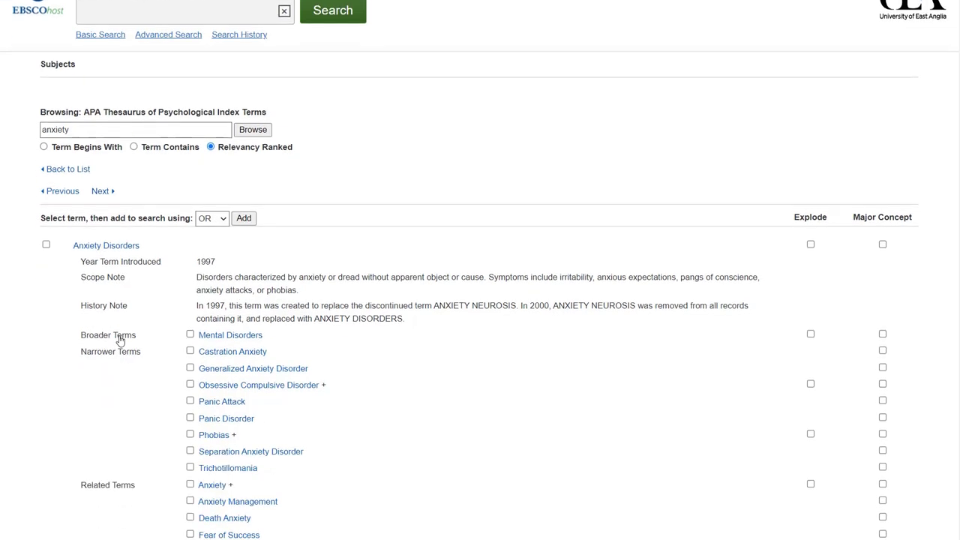
right_click(147, 456)
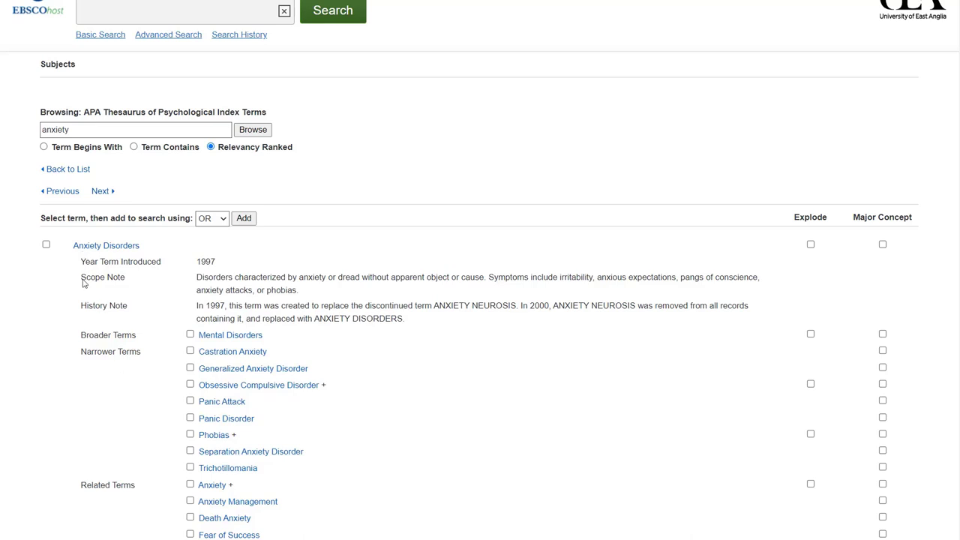
scroll(up, 3)
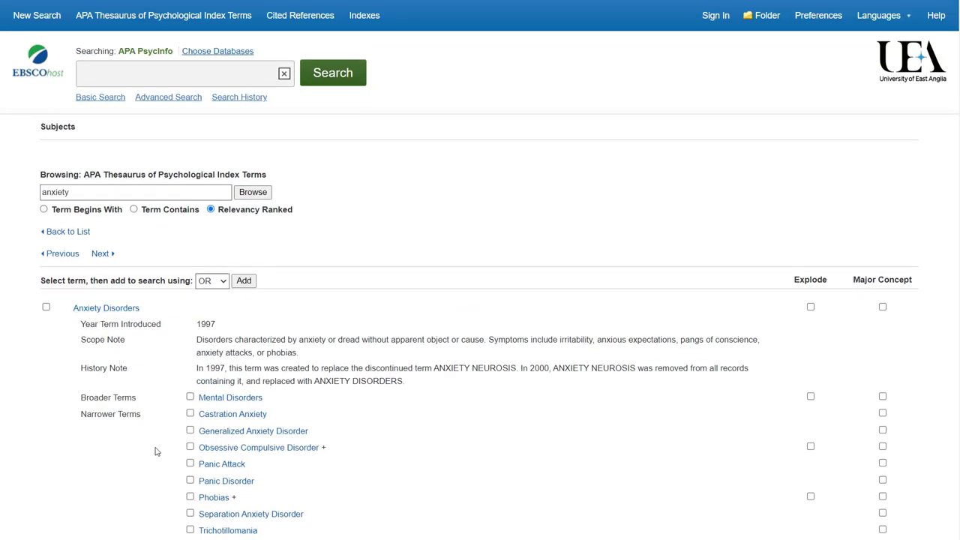
scroll(down, 3)
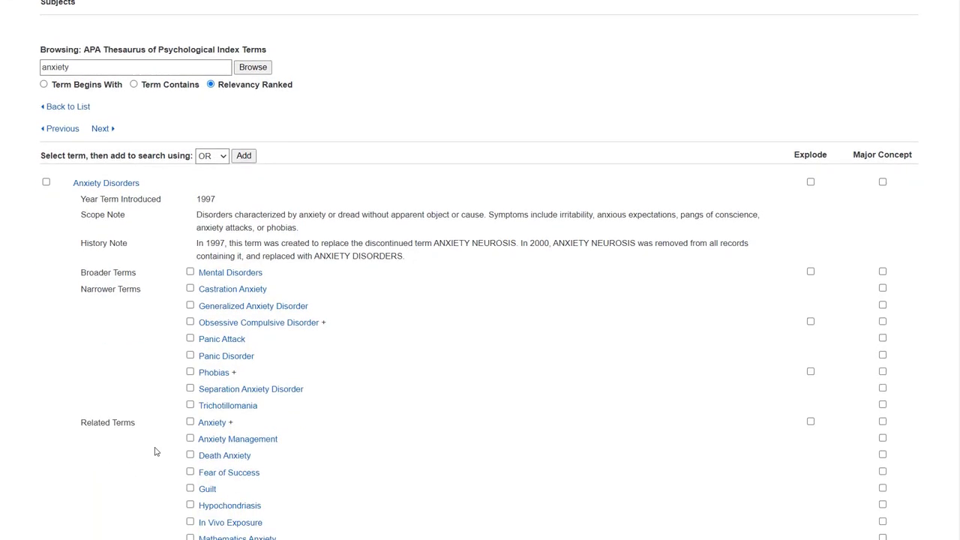
mouse_move(213, 423)
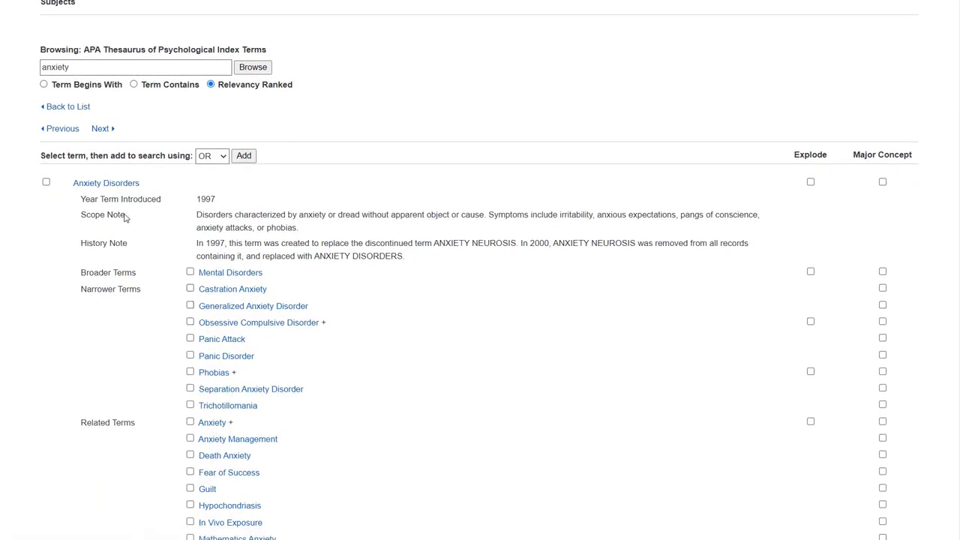
click(45, 181)
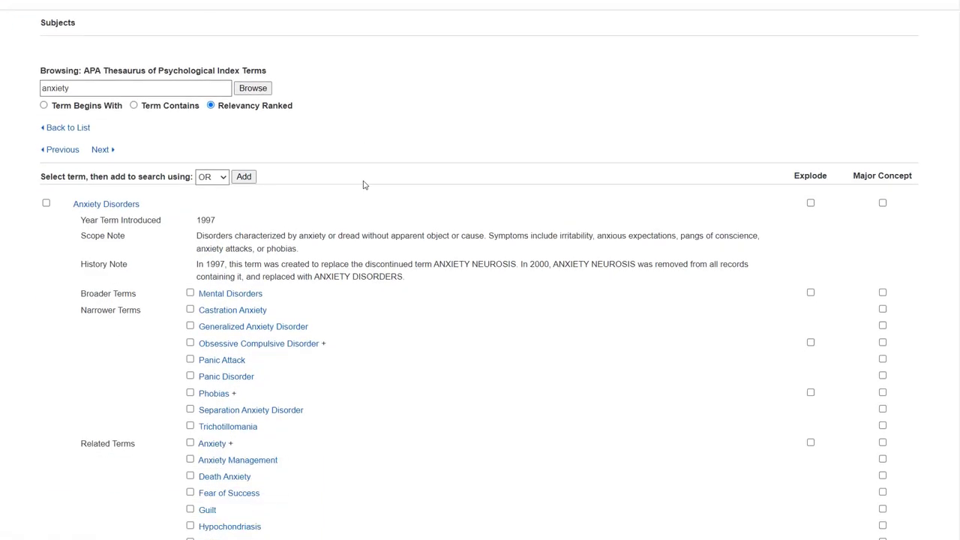
scroll(down, 3)
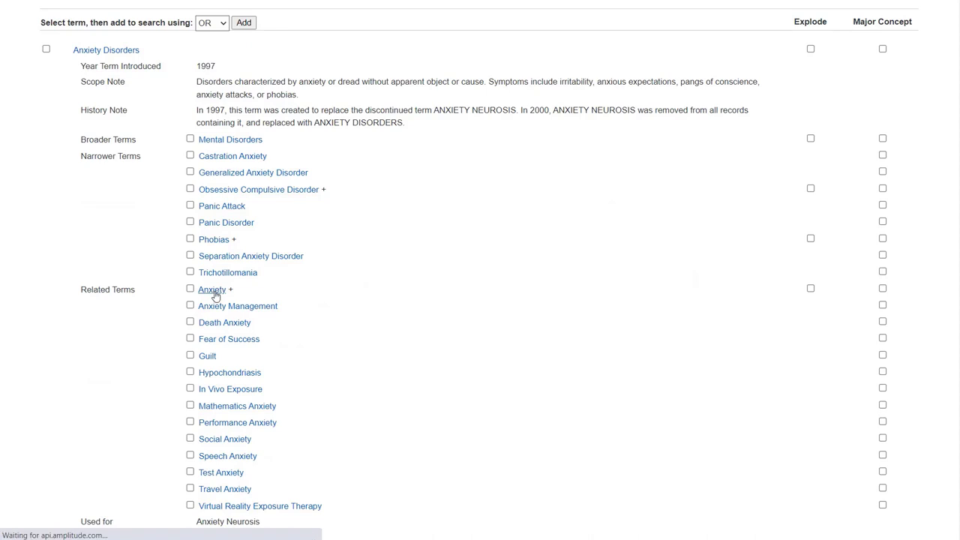
Add the exploded Anxiety heading alongside Anxiety Disorders with OR and search as S5 (149,585 results)
click(213, 289)
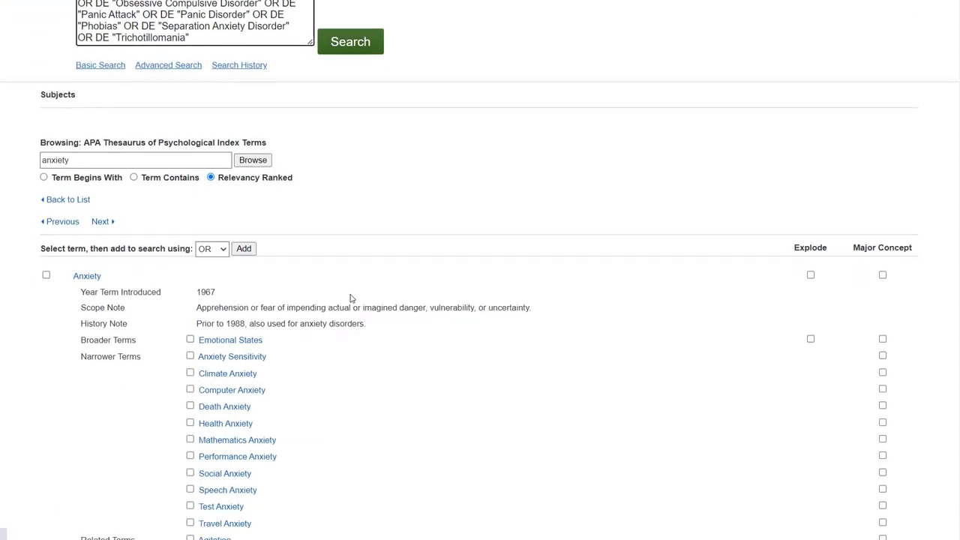
scroll(down, 3)
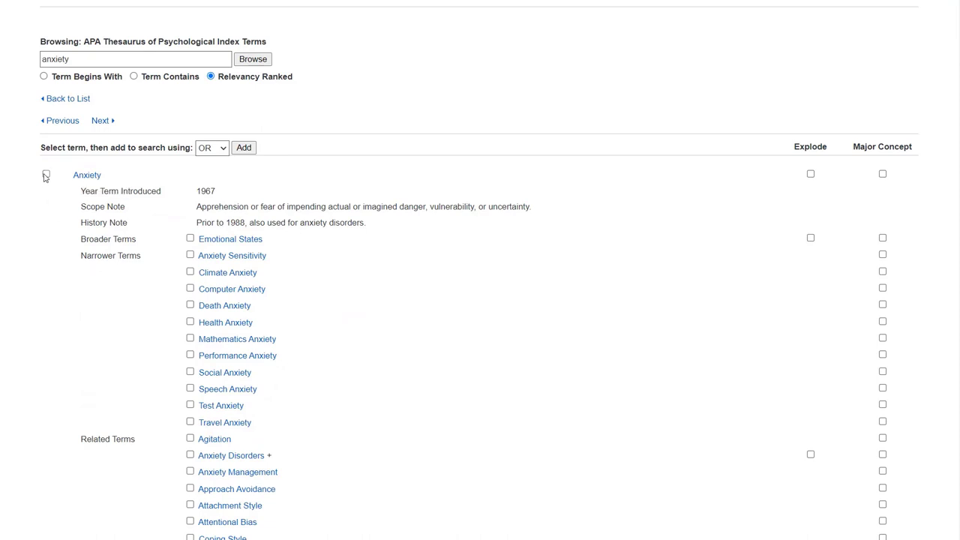
click(45, 174)
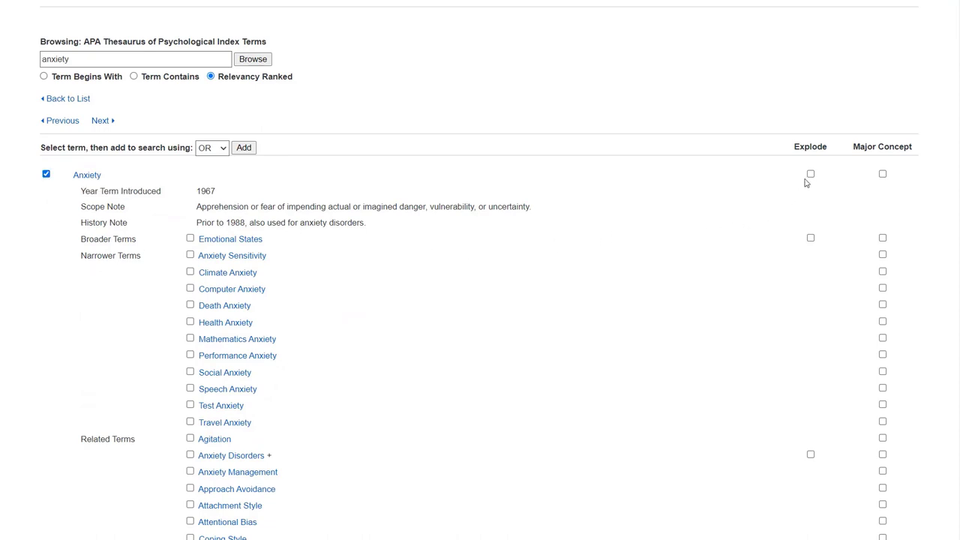
click(810, 174)
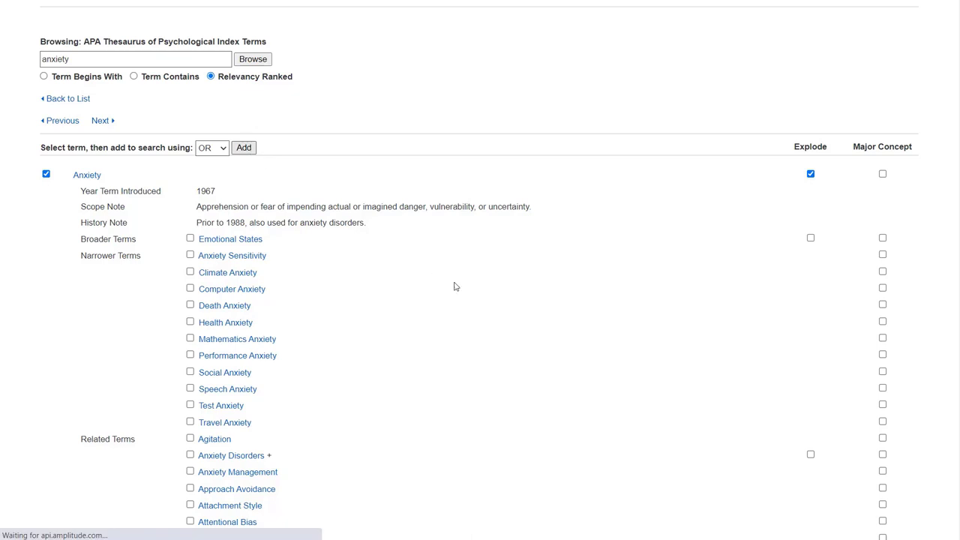
click(243, 147)
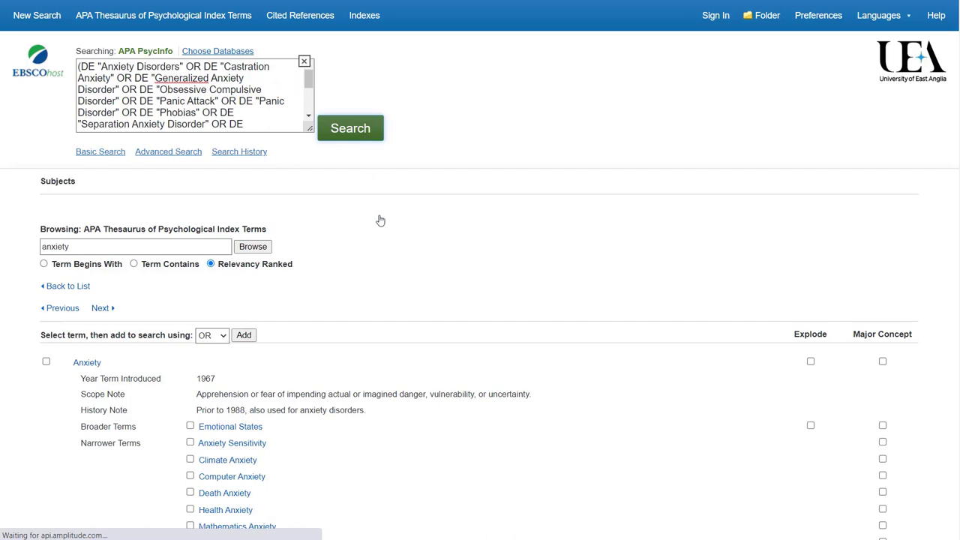
right_click(372, 219)
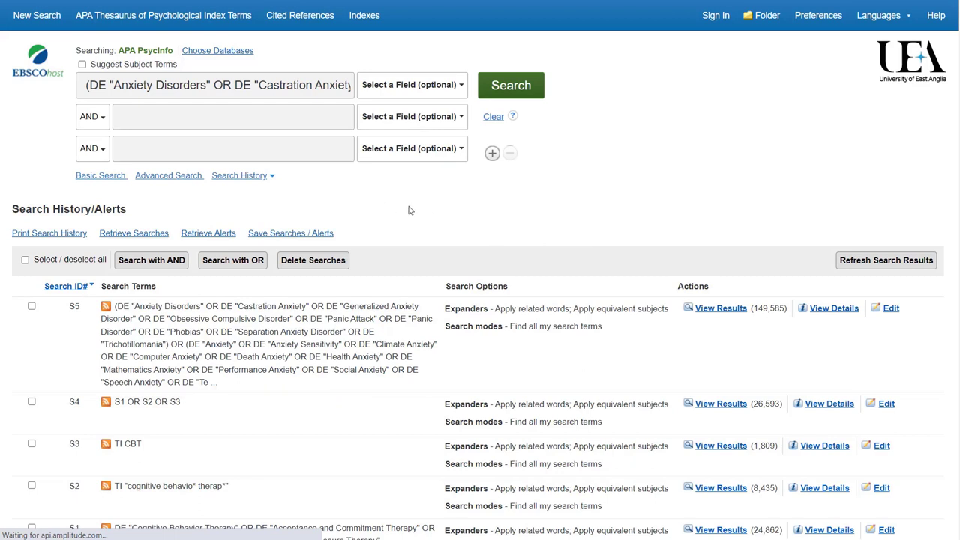
mouse_move(480, 141)
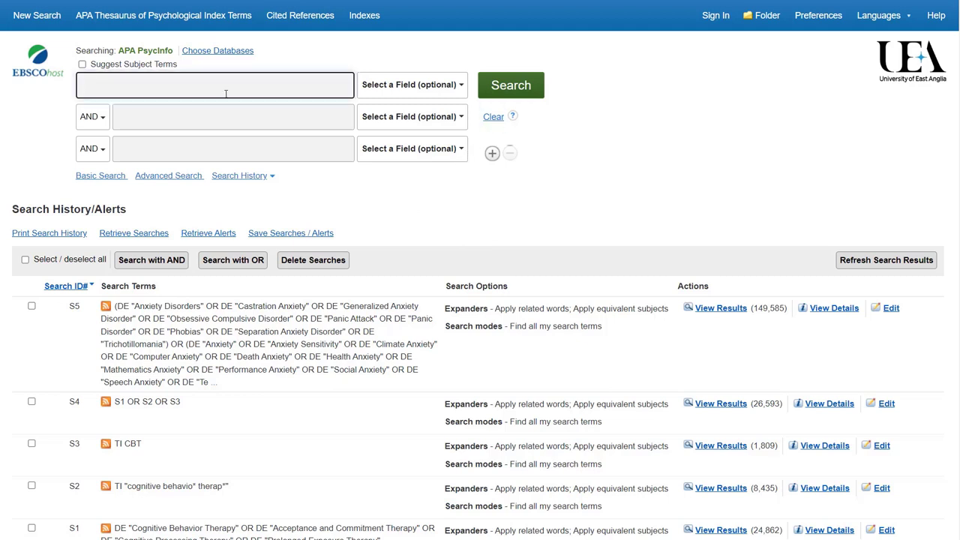
Run a TI Title search for anxiety as S6 (62,570 results), clear the box and tick the anxiety searches
text(anxiety)
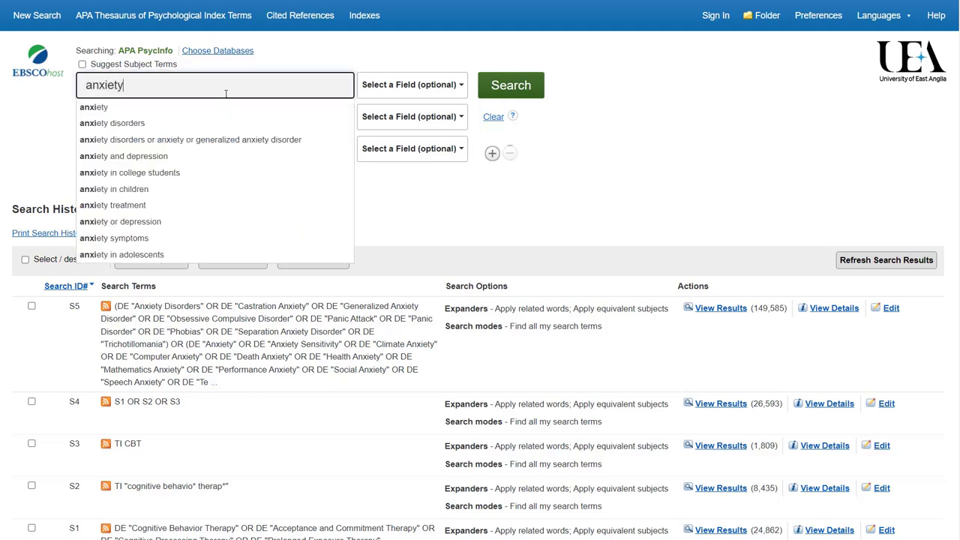
click(411, 84)
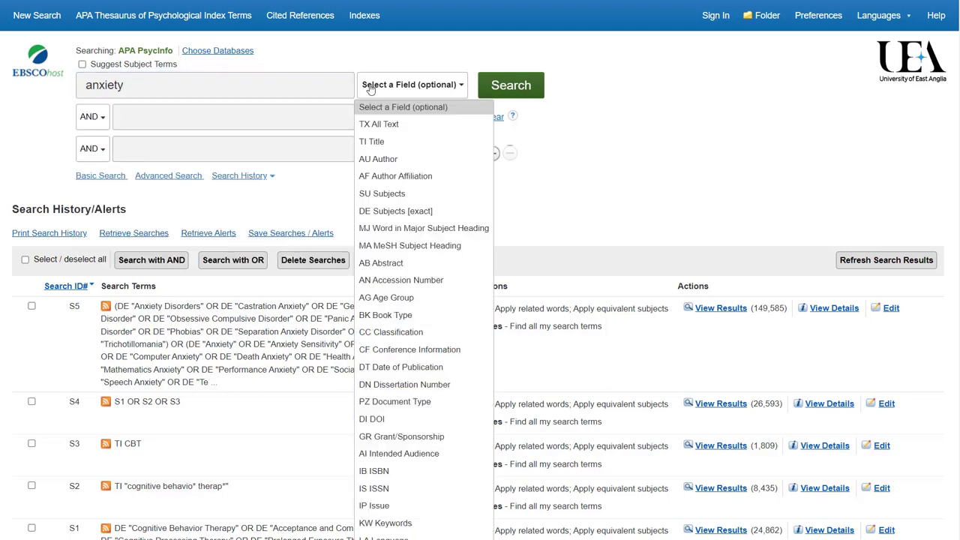
click(373, 141)
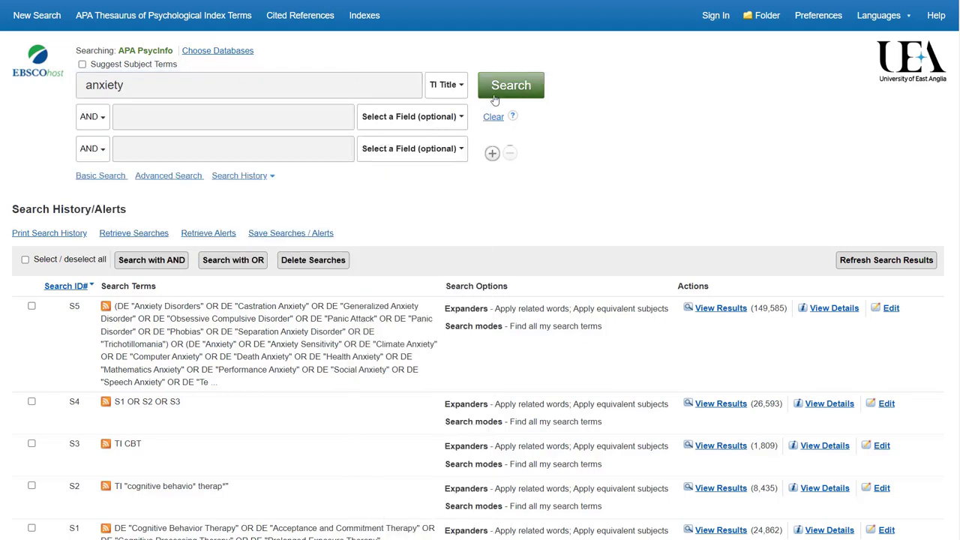
click(510, 84)
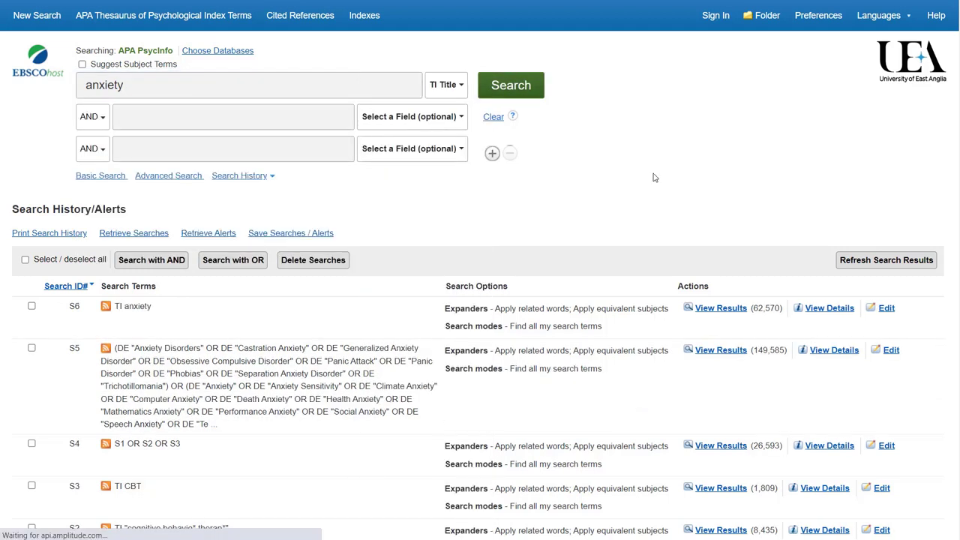
mouse_move(543, 222)
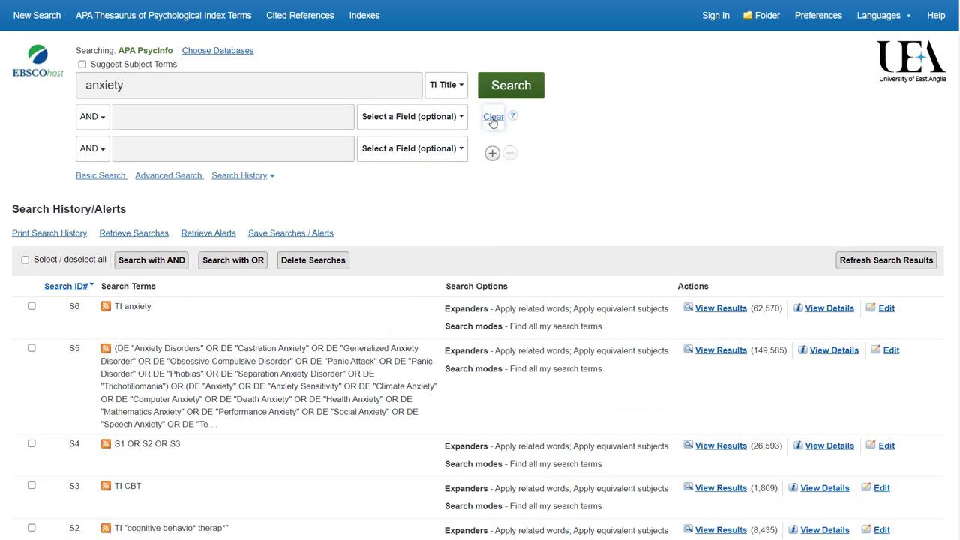
click(492, 117)
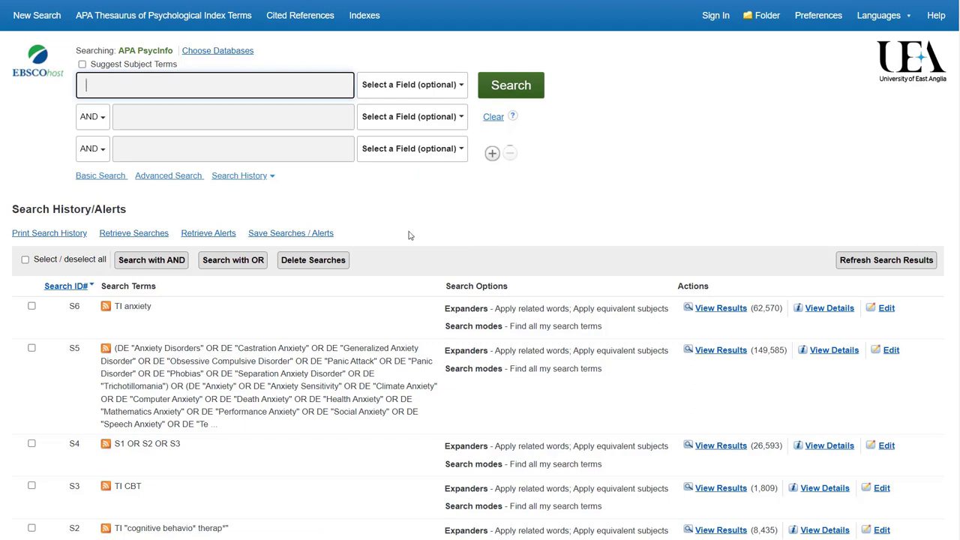
click(31, 348)
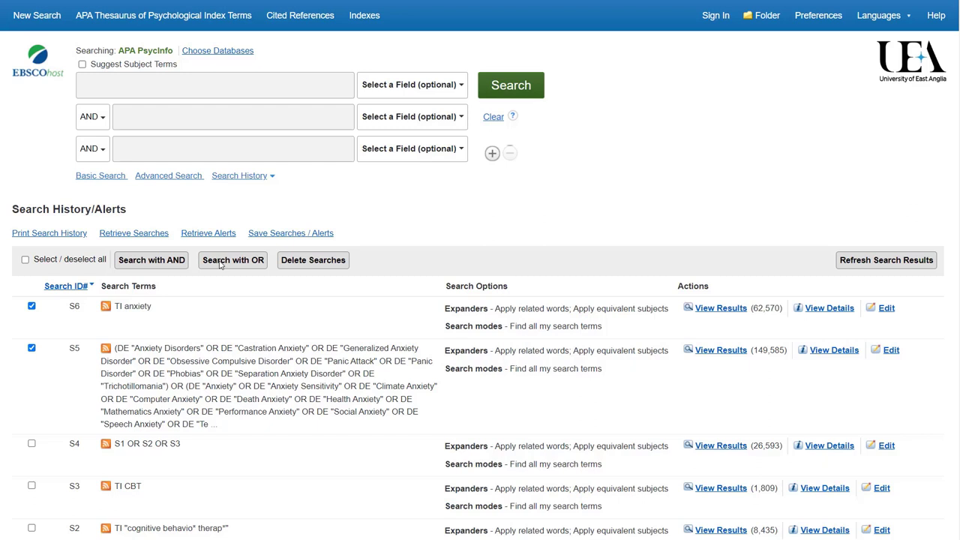
Combine S5 and S6 with OR into S7 (155,145 results) and clear the search box
click(233, 260)
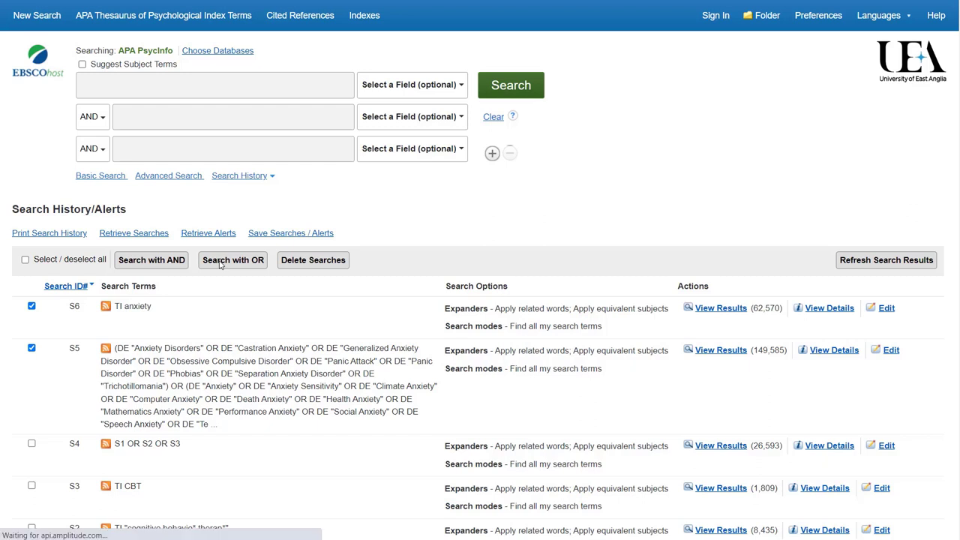
mouse_move(219, 303)
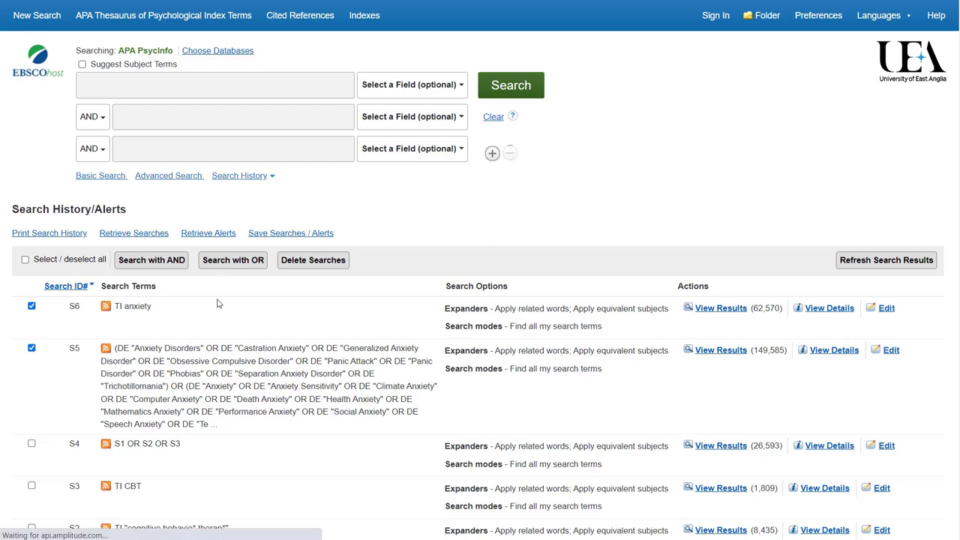
click(232, 259)
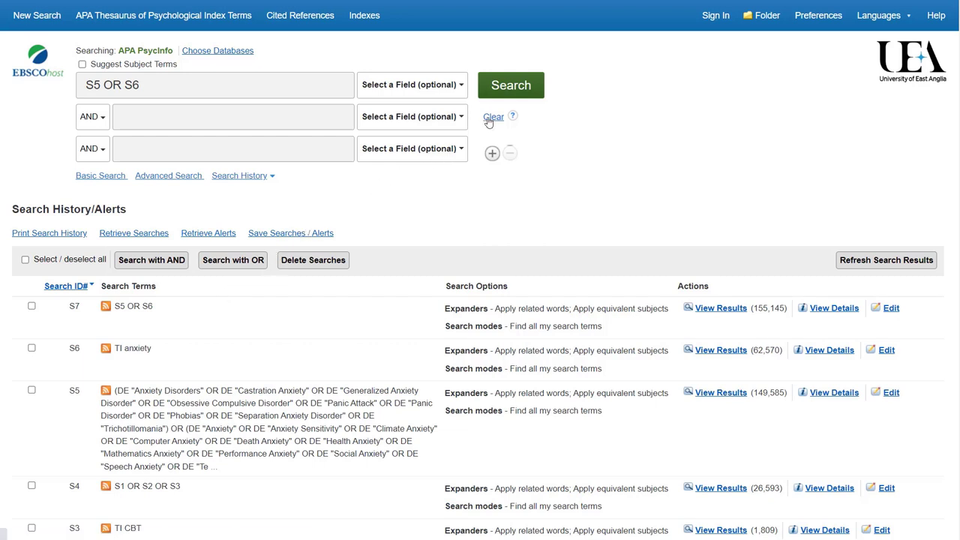
mouse_move(465, 183)
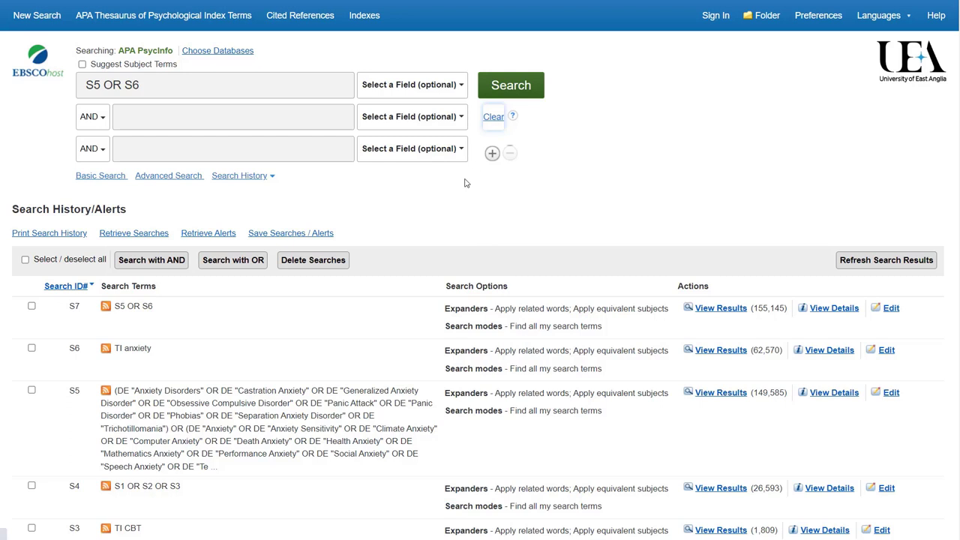
mouse_move(408, 225)
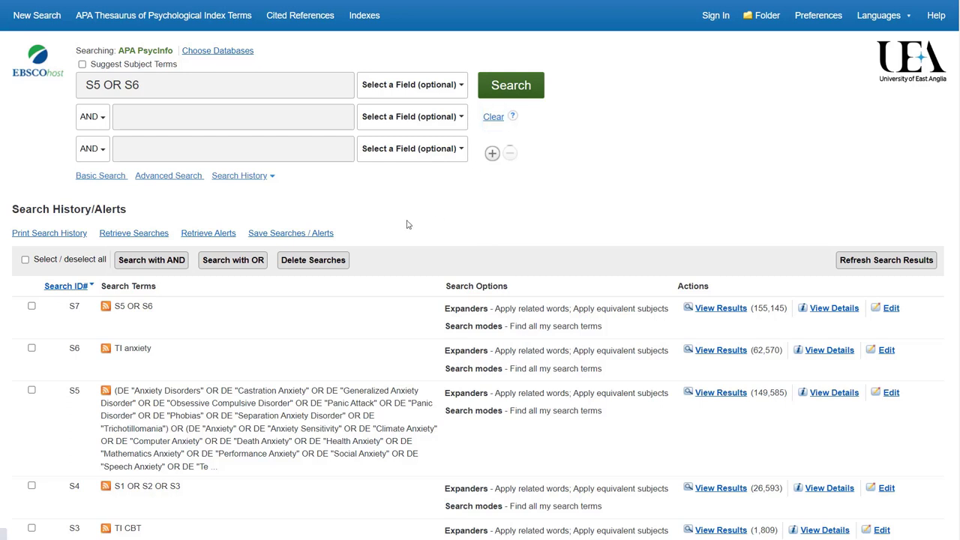
mouse_move(474, 148)
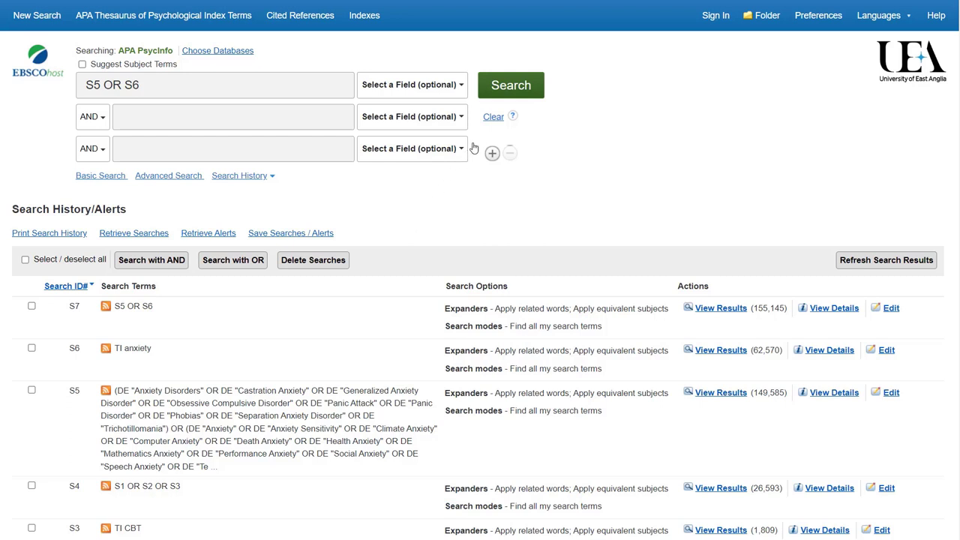
click(492, 117)
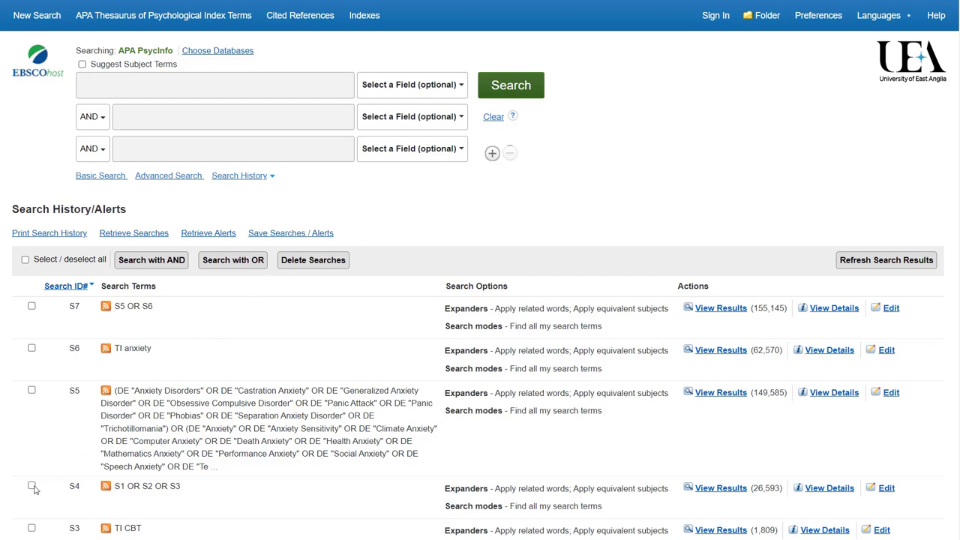
Tick S4 and S7 and combine them with AND into S8 (6,701 results)
click(31, 487)
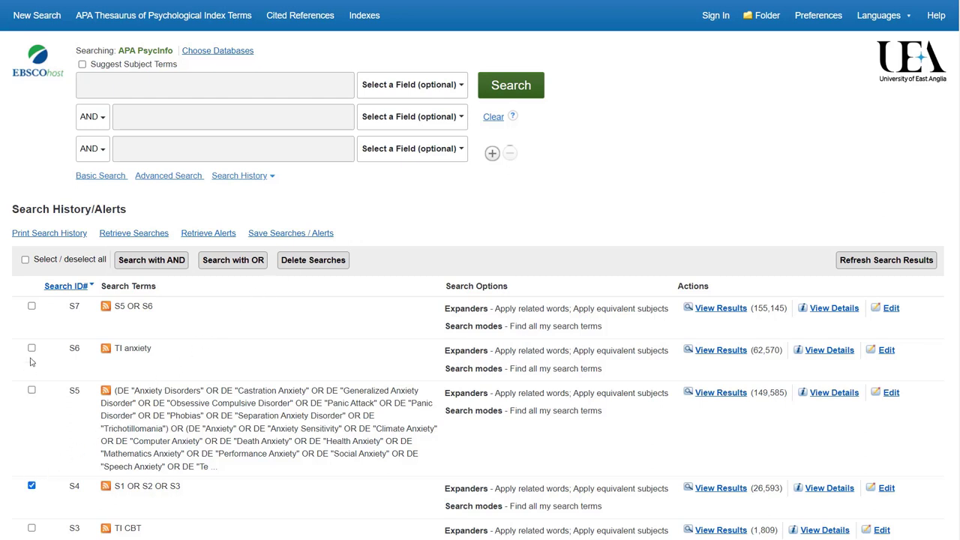
click(32, 306)
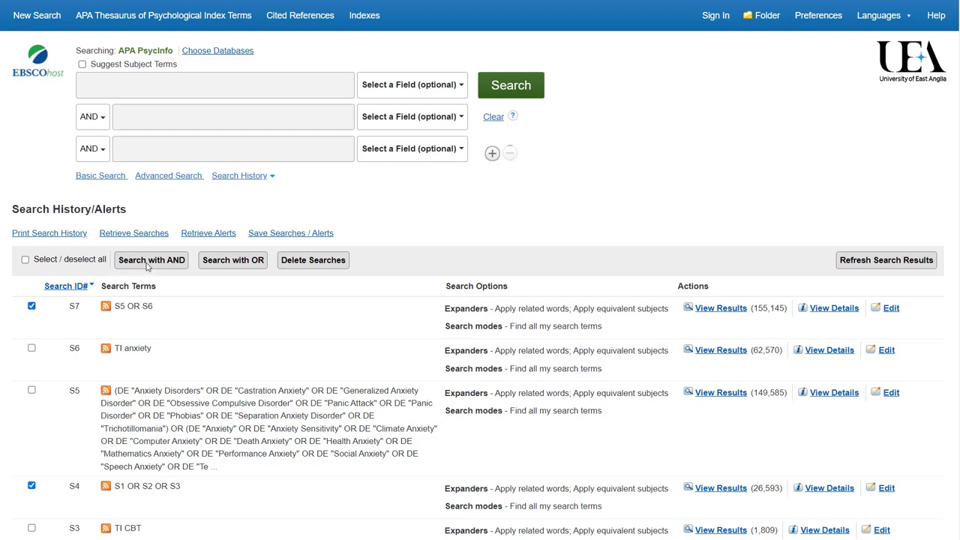
click(150, 260)
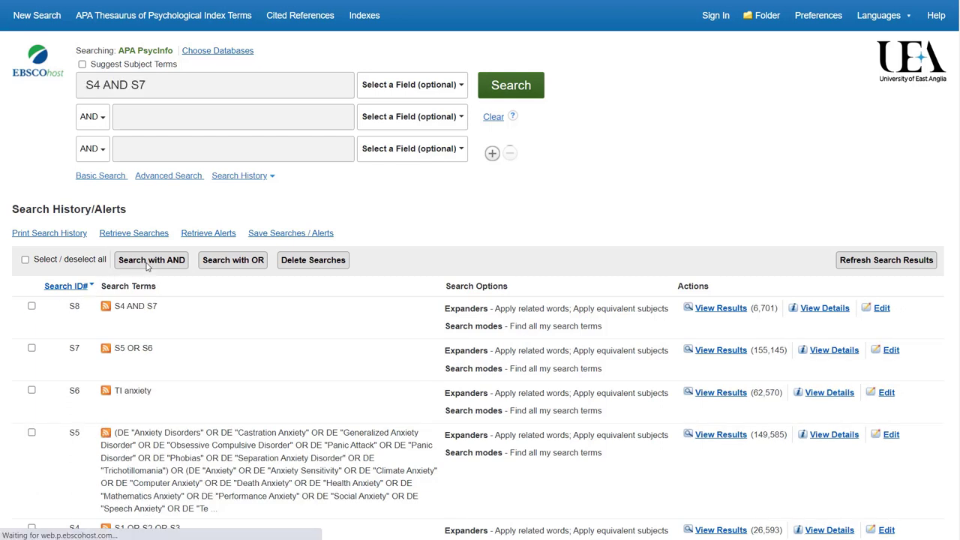
mouse_move(936, 132)
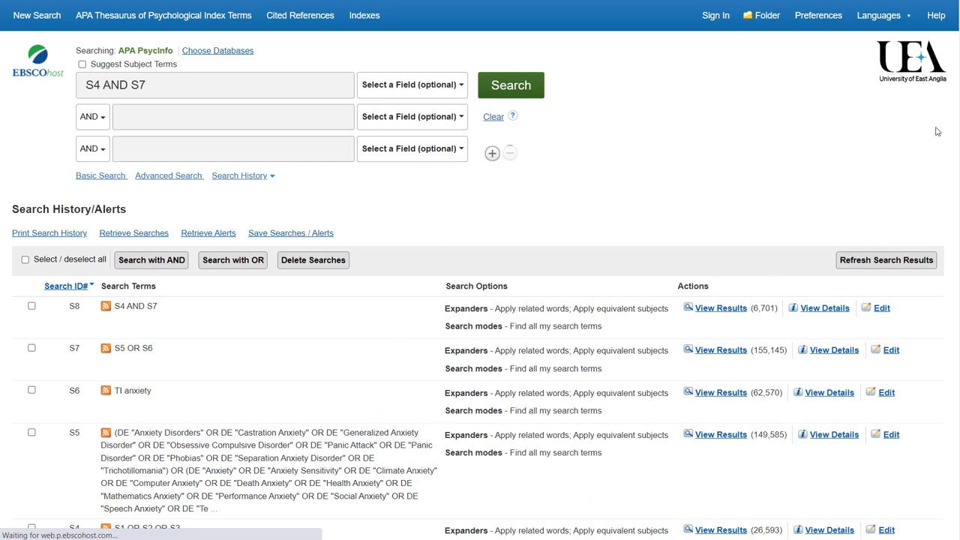
scroll(down, 3)
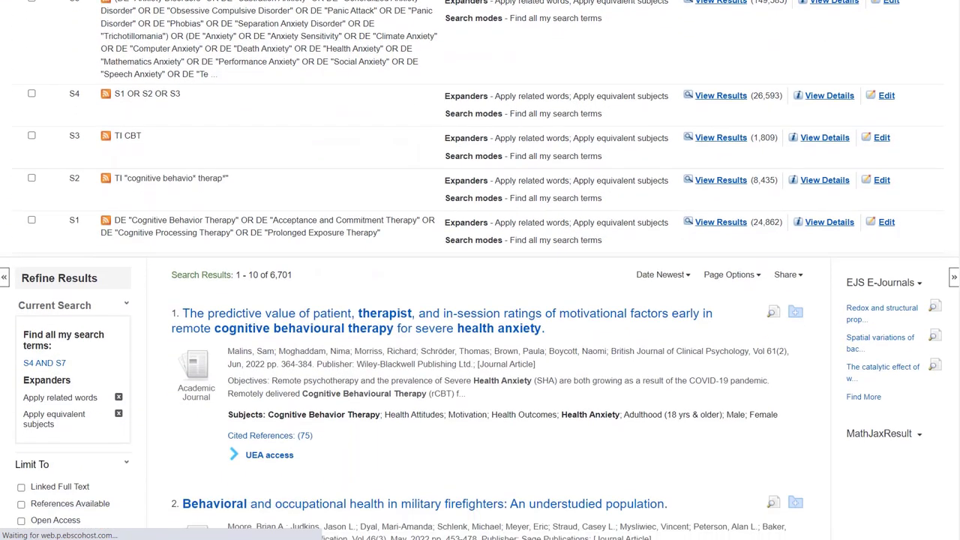
Scroll down to the results to limit S4 AND S7 to publication years 2021–2022
scroll(down, 3)
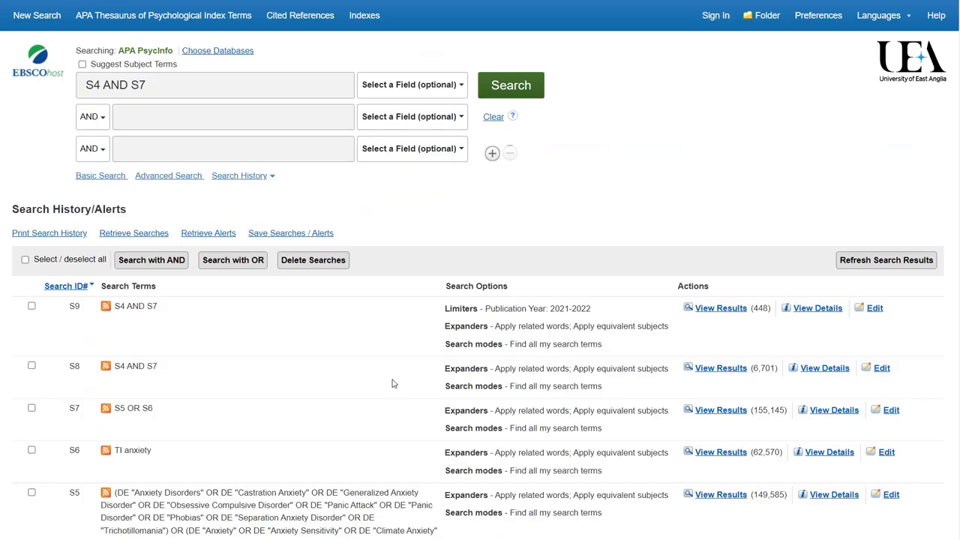
mouse_move(726, 333)
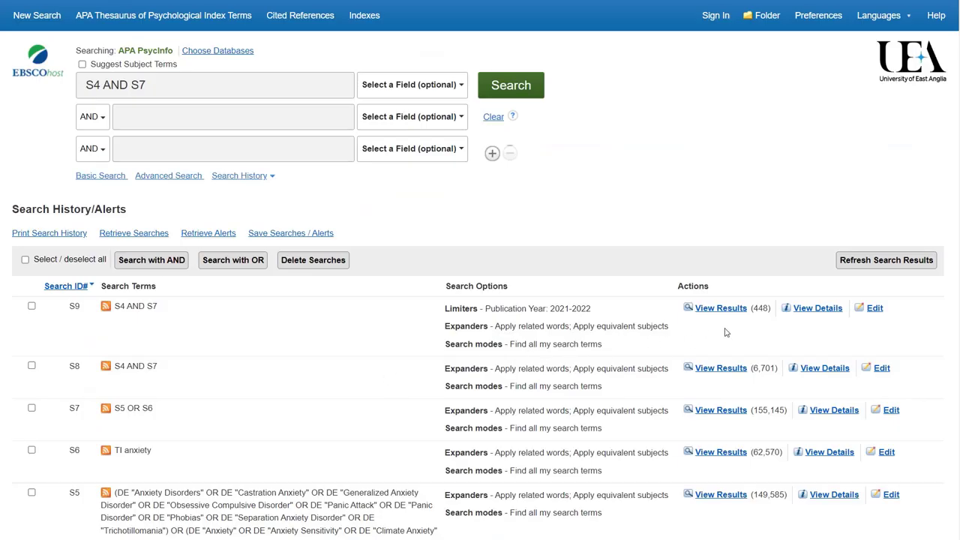
mouse_move(765, 324)
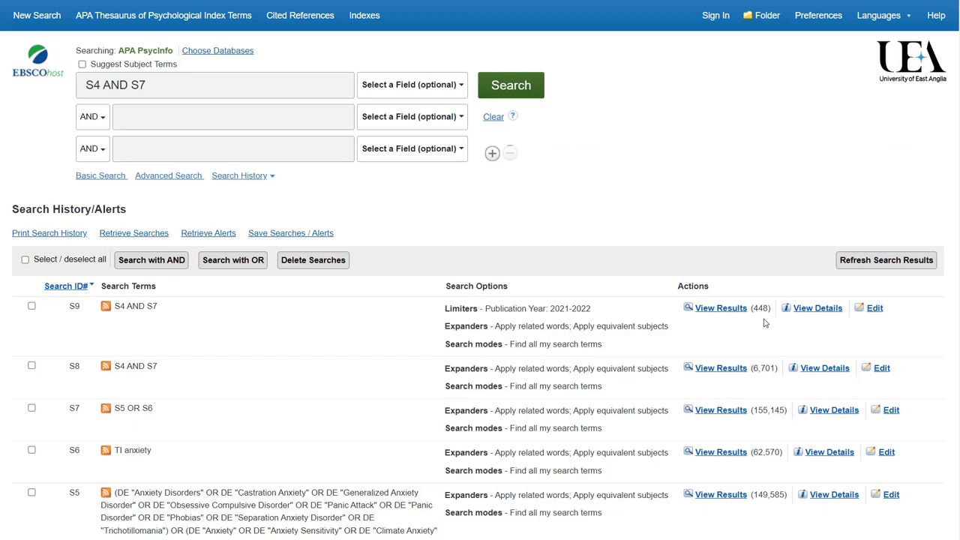